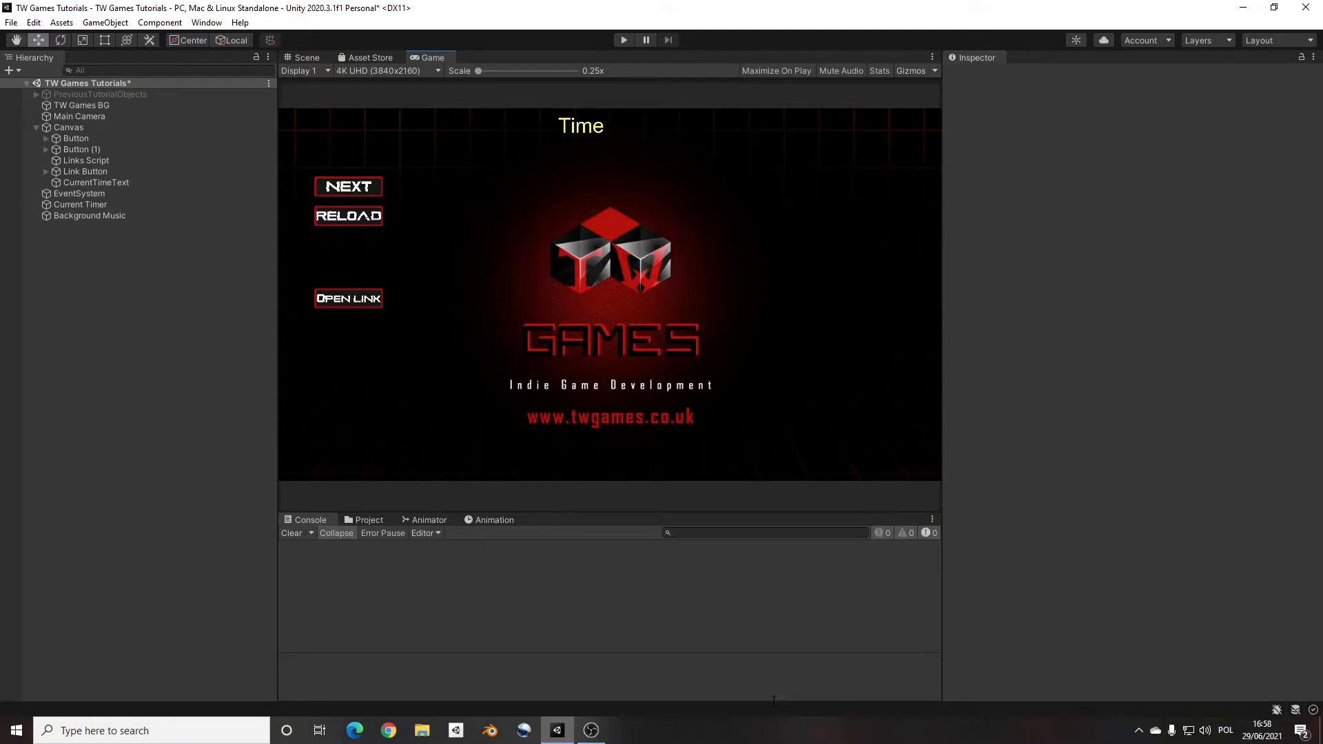
mouse_move(500, 628)
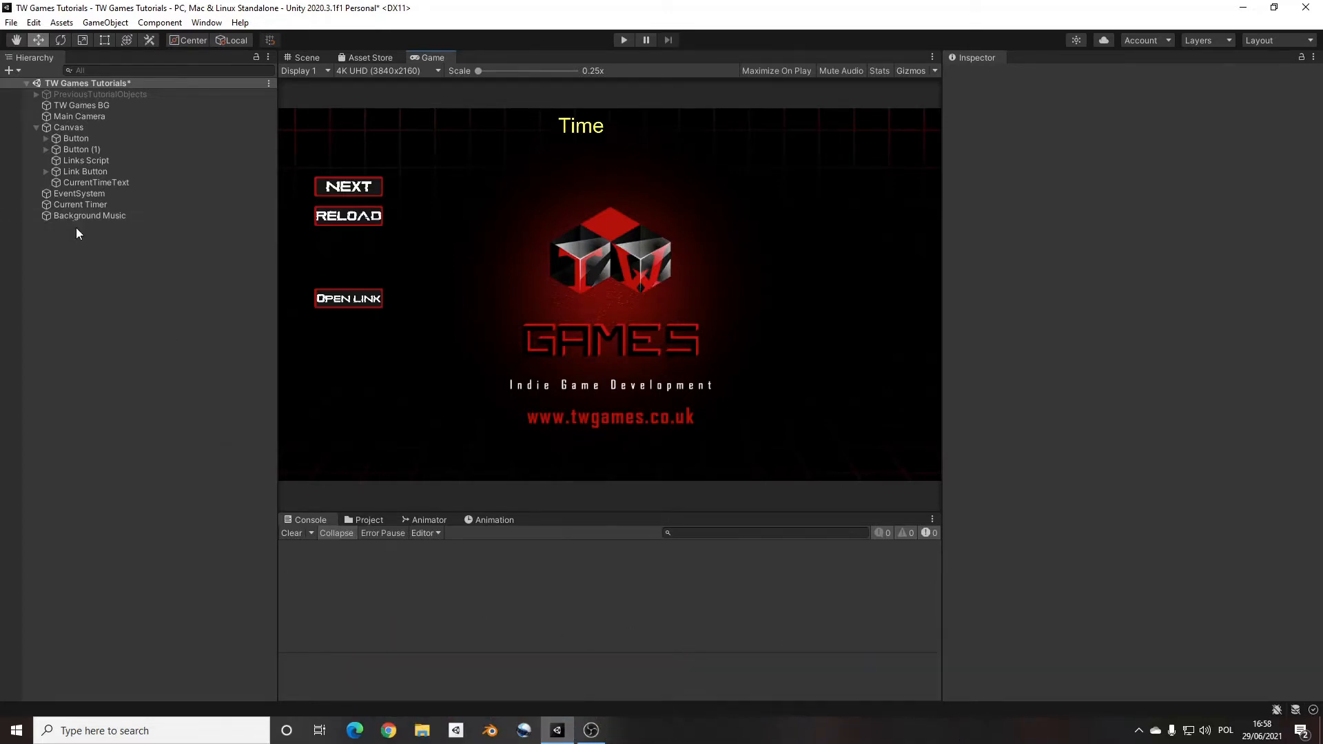
Step: Inspect Background Music's looping, play-on-awake Audio Source and open its MusicBg script
click(89, 215)
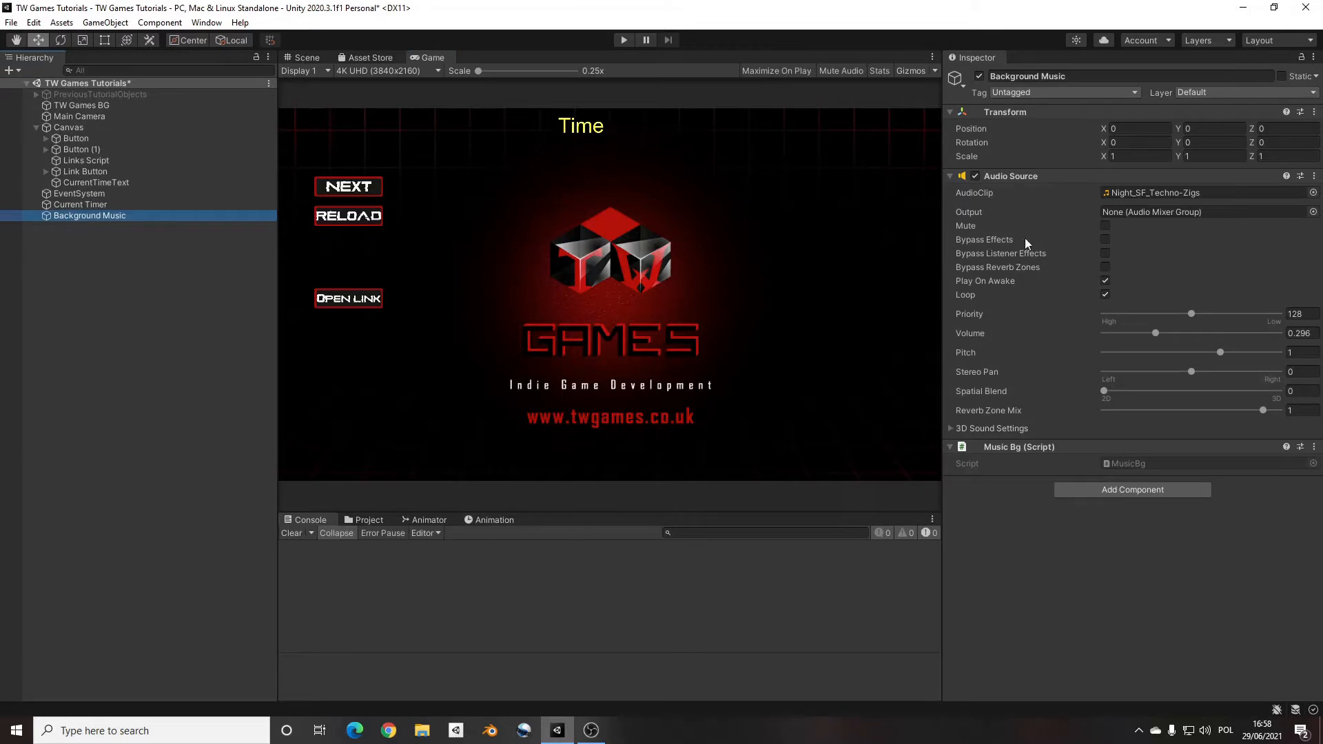
mouse_move(742, 374)
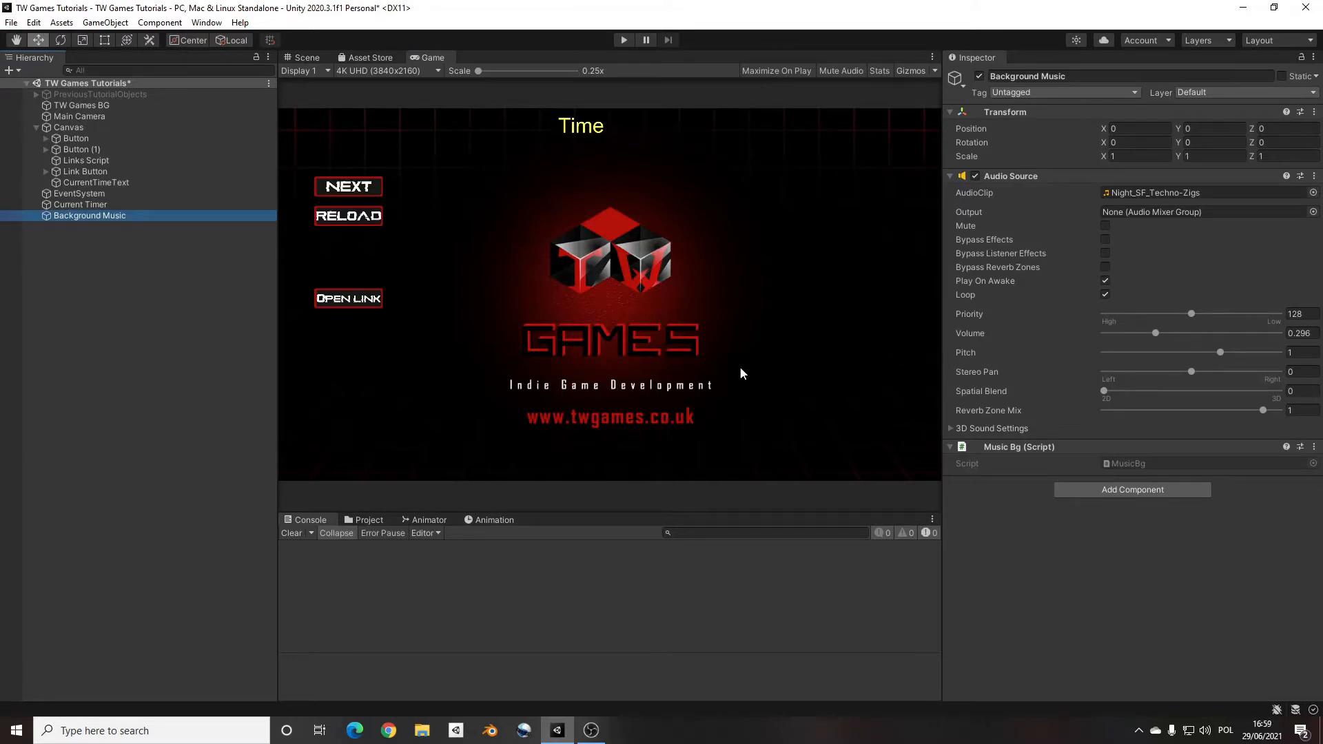
mouse_move(93, 356)
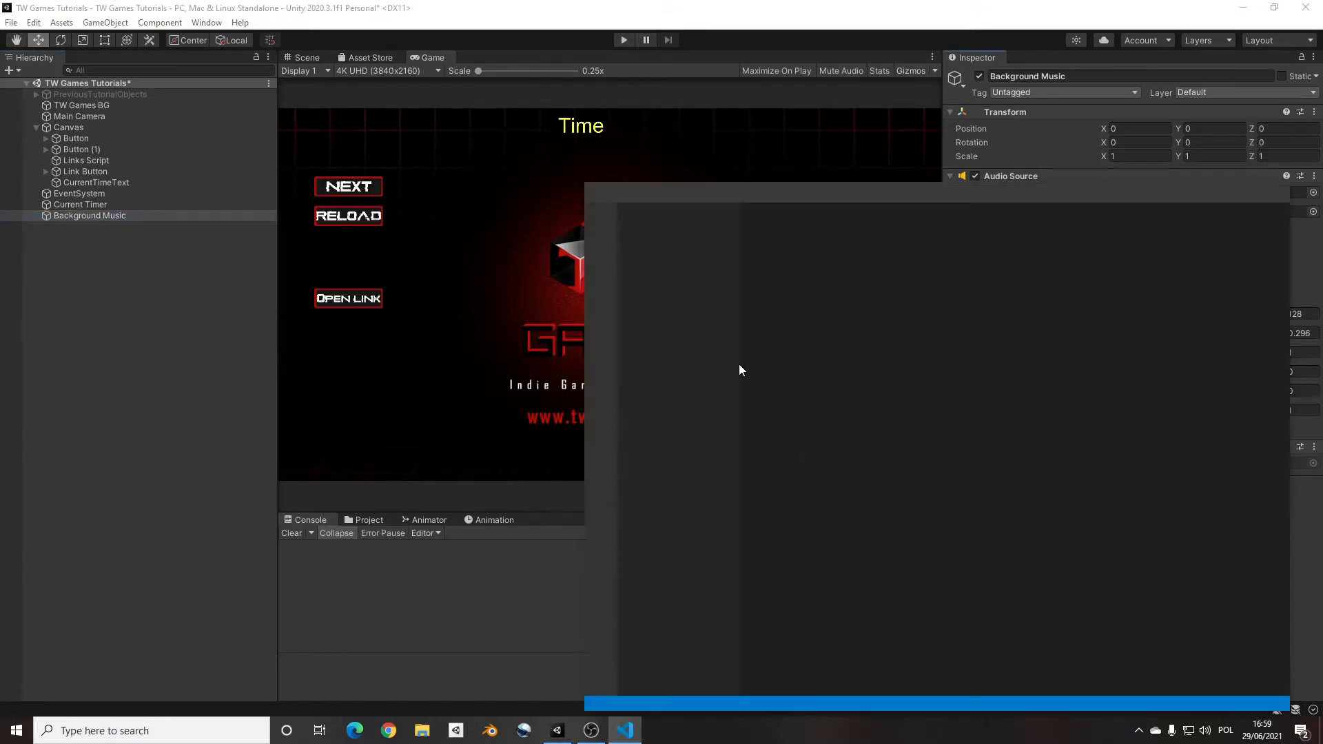
Step: Declare 'AudioSource Audio;' and set 'Audio = GetComponent<AudioSource>();' inside Awake
click(624, 730)
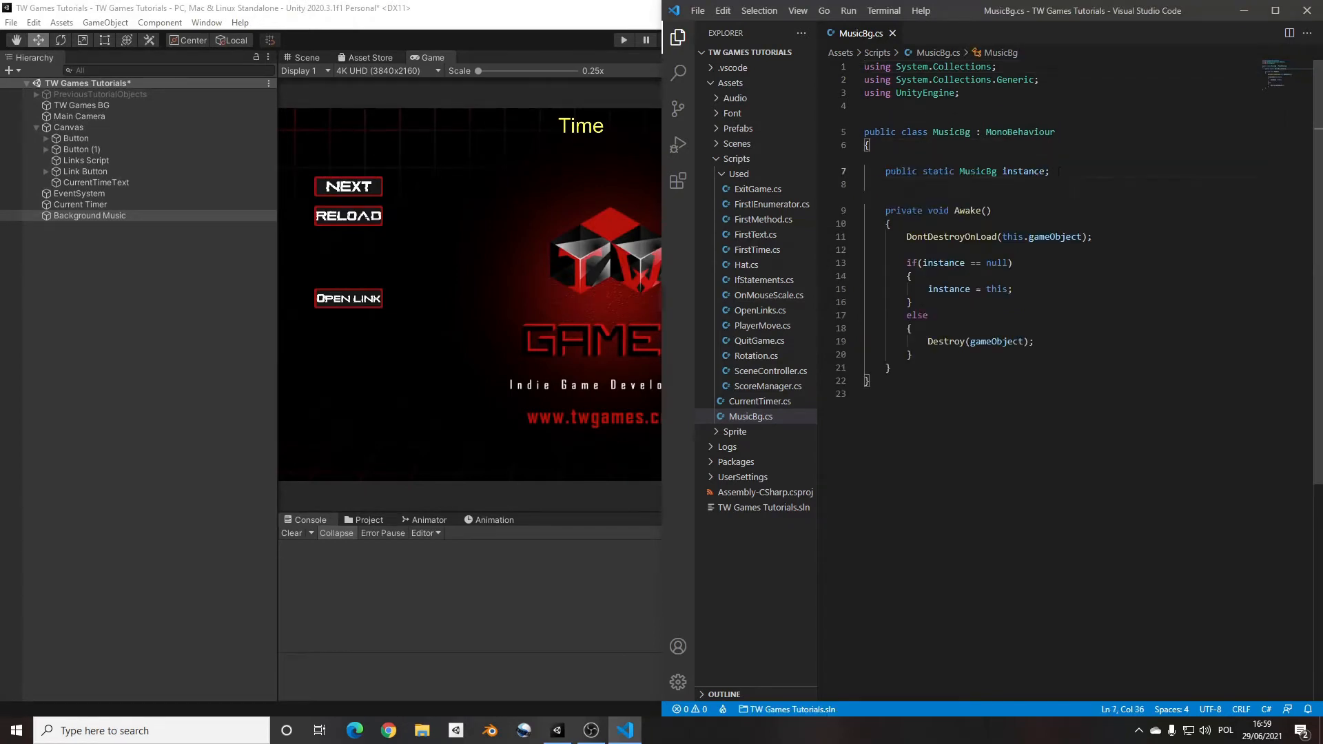
key(Enter)
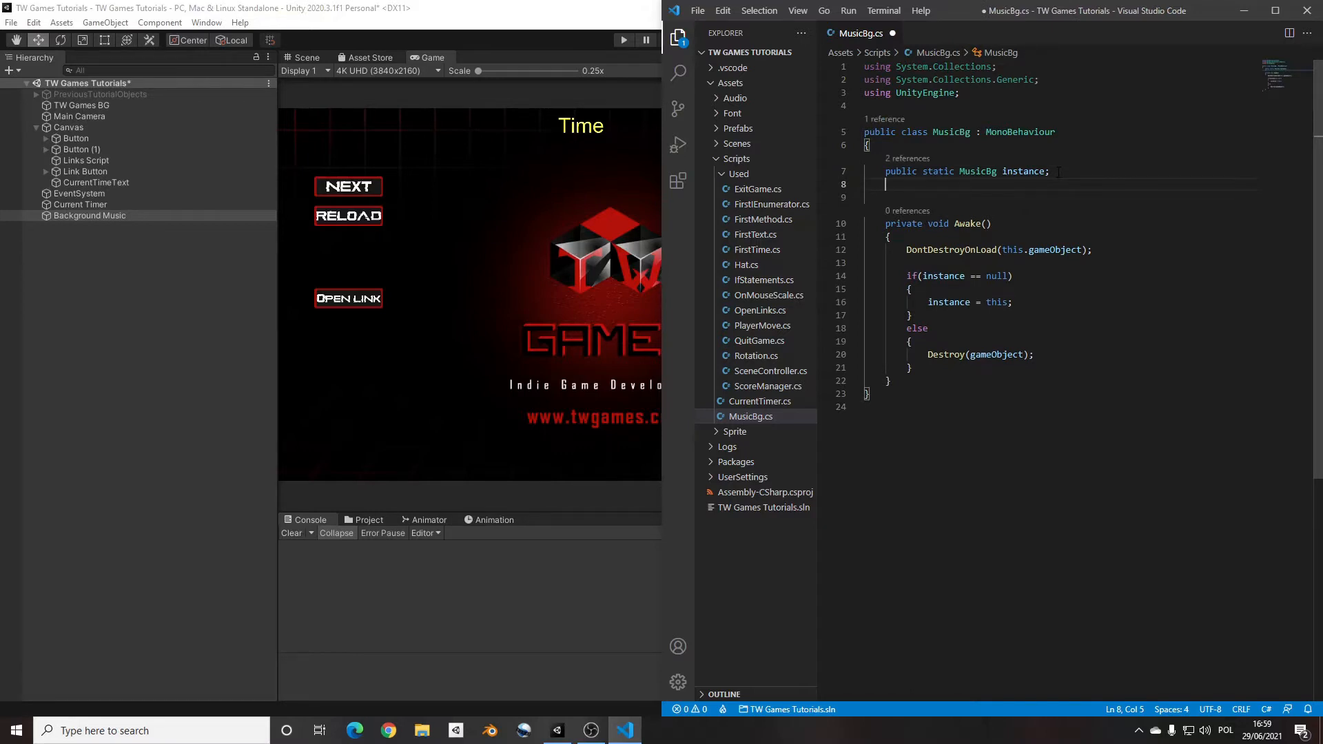
text(Audio)
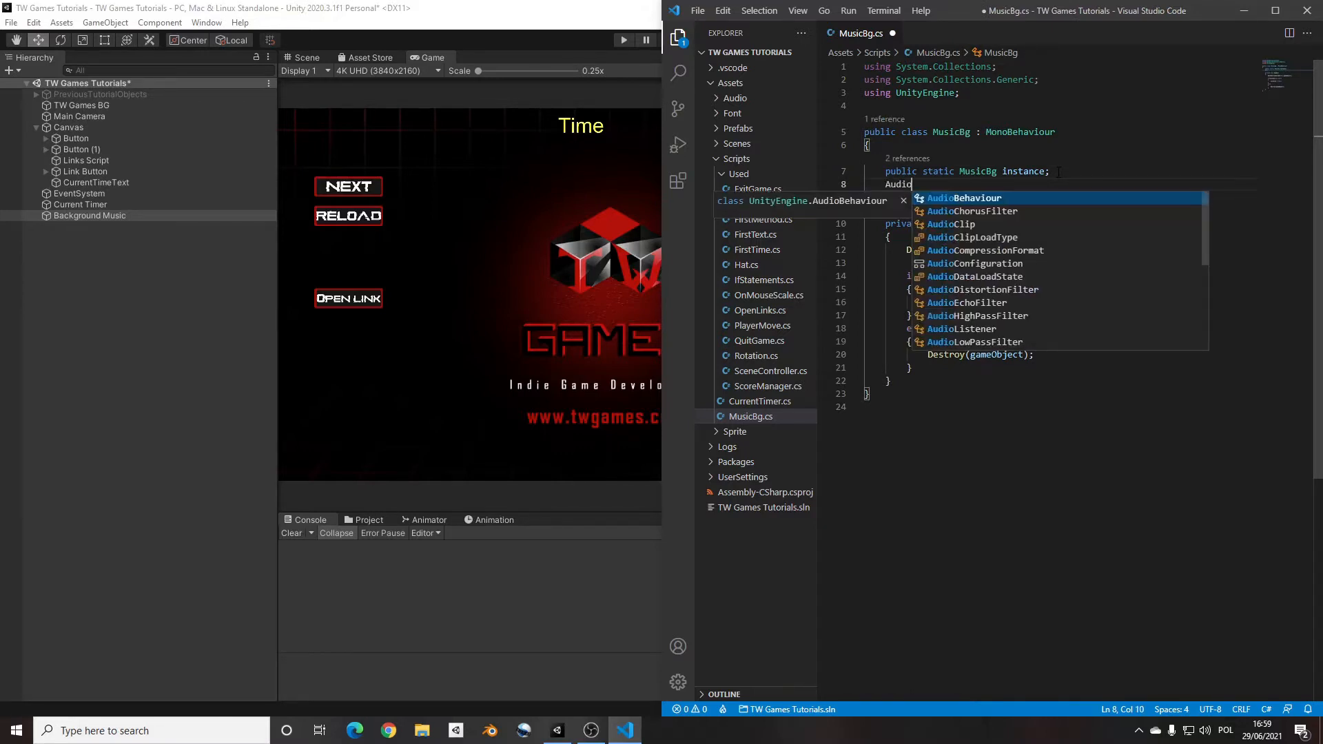
text(Source)
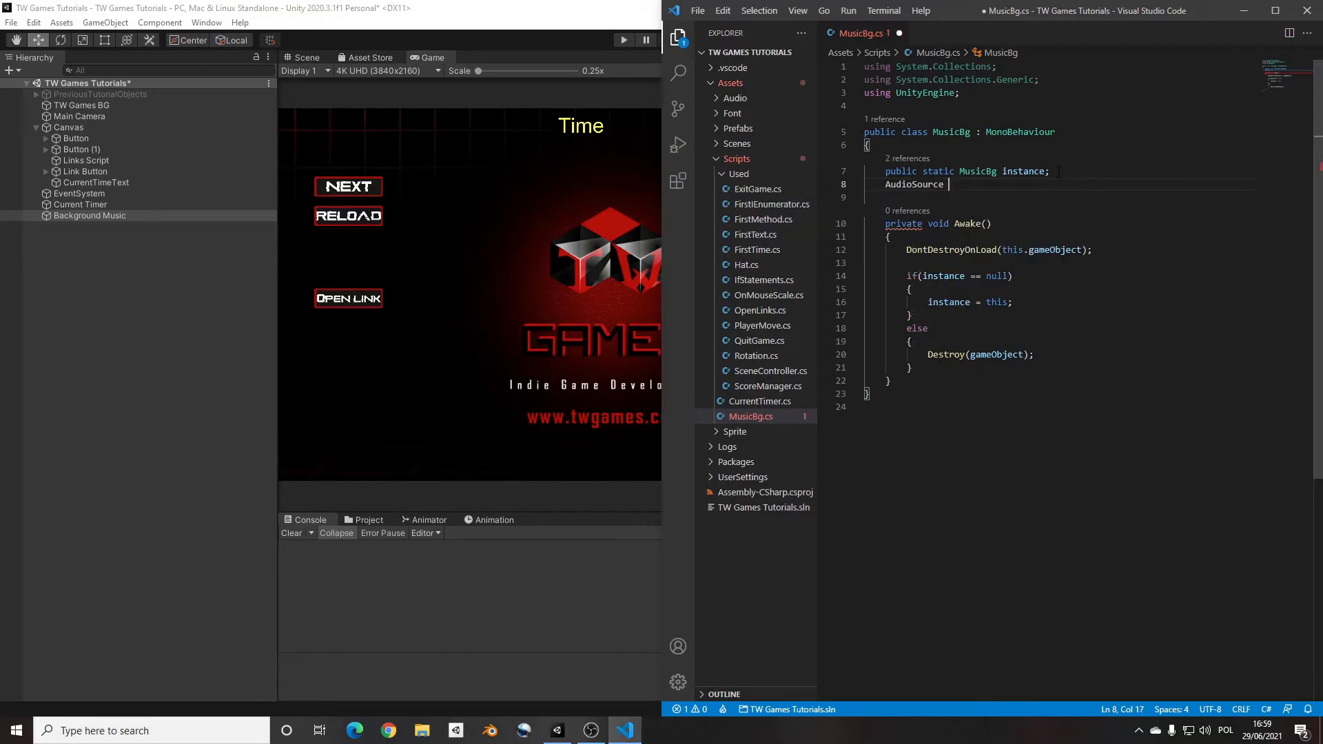
text(Audio;)
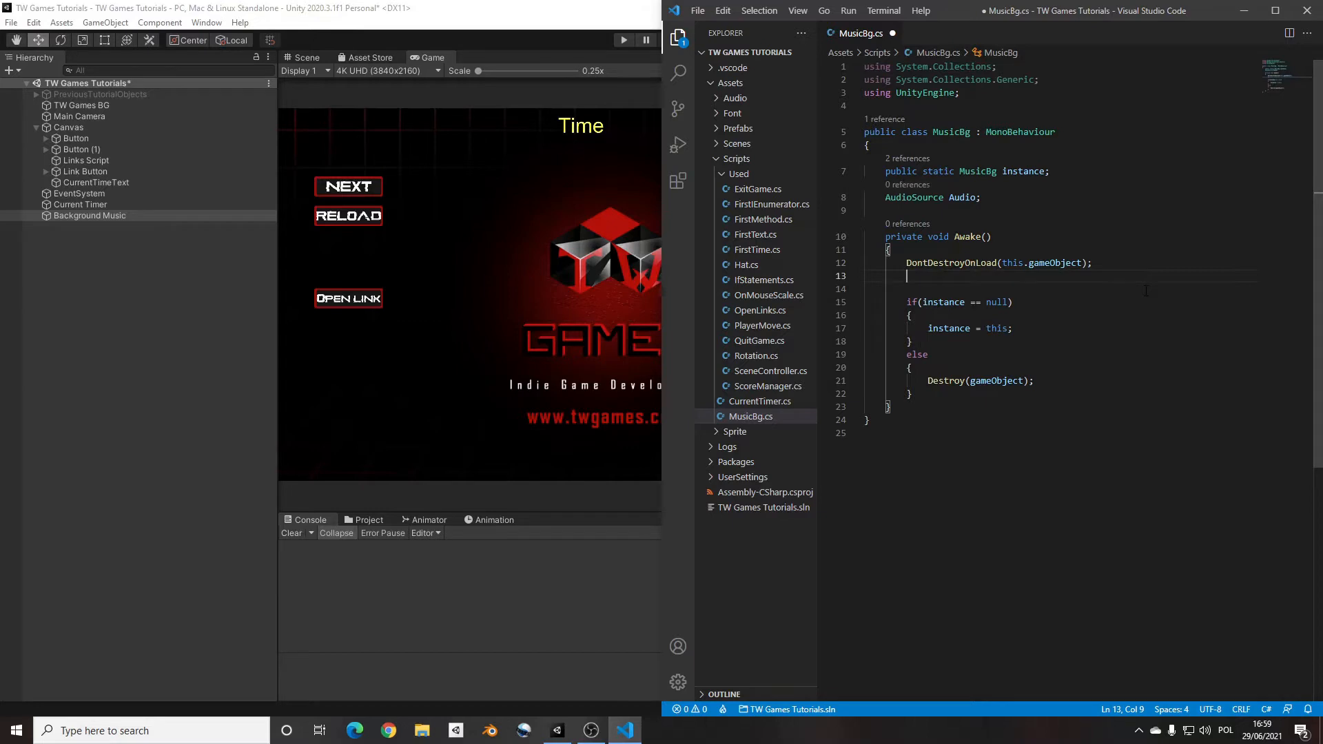
text(Audio = GetComponent)
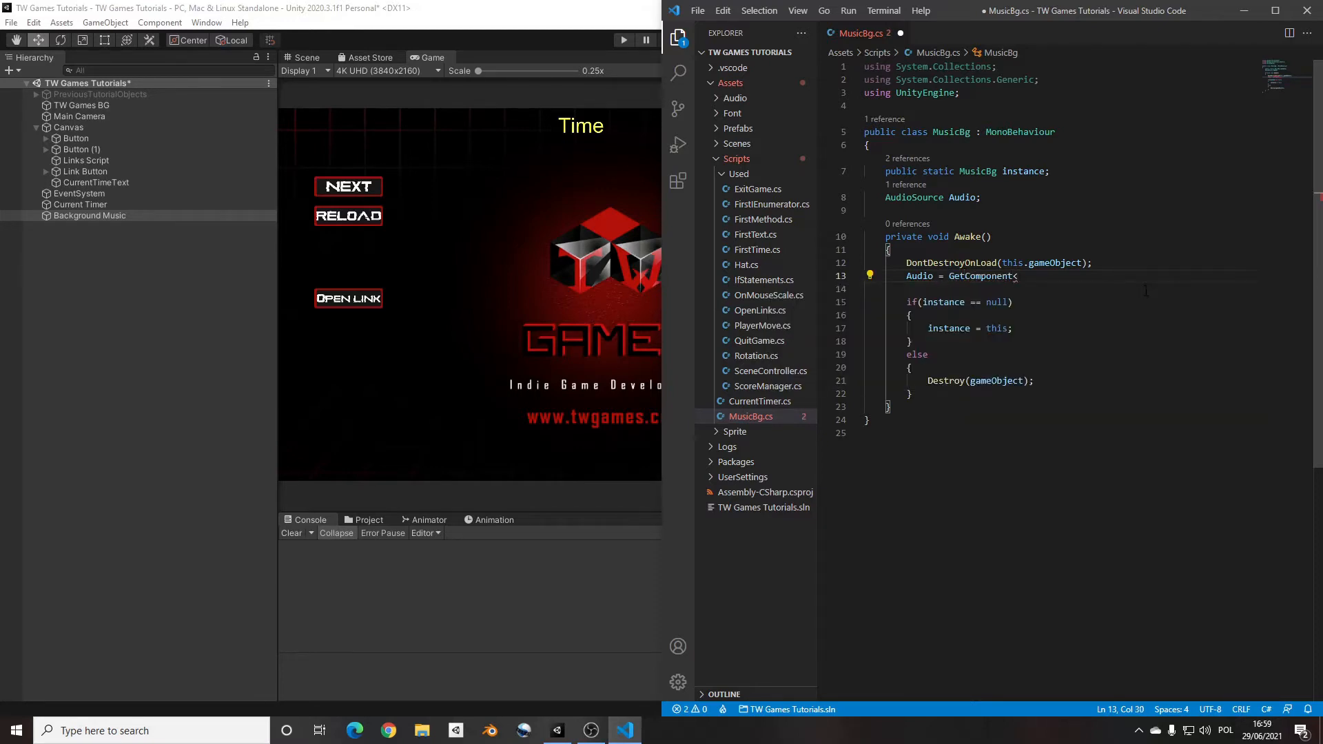
text(<AudioSource)
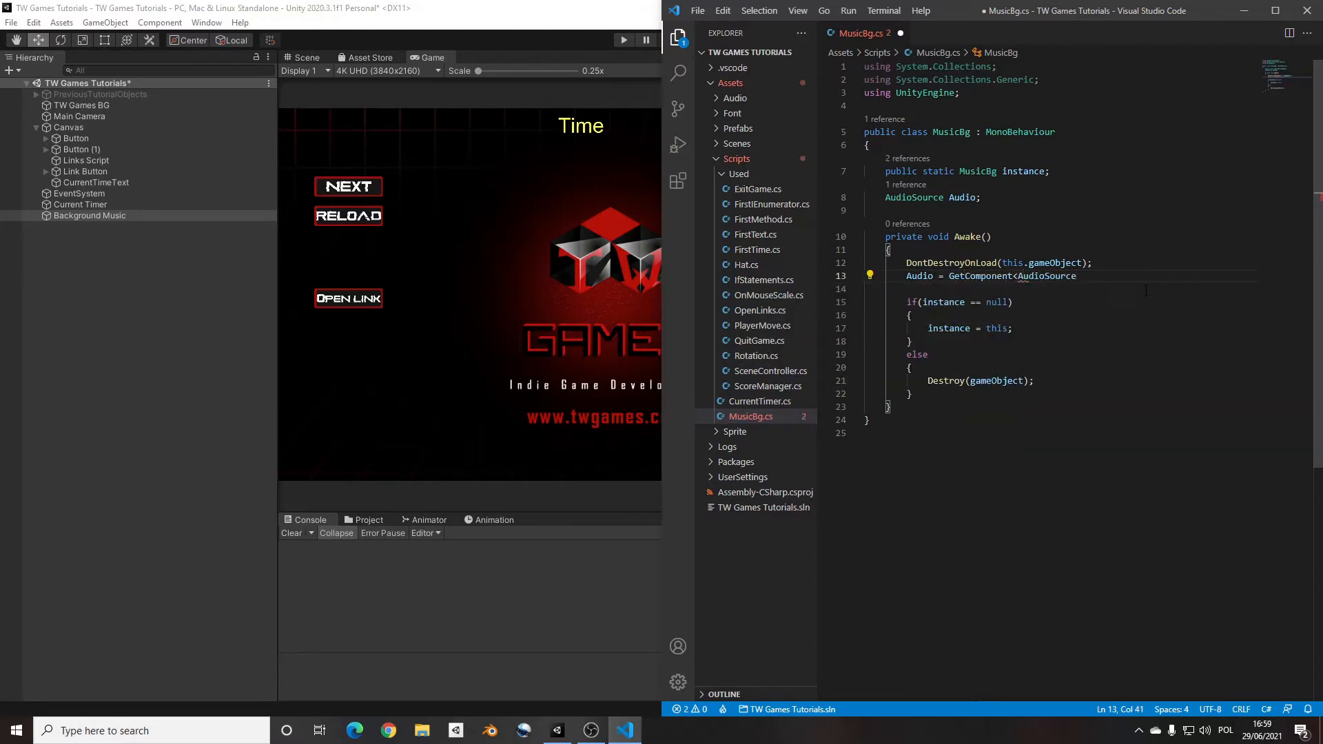
text(>();)
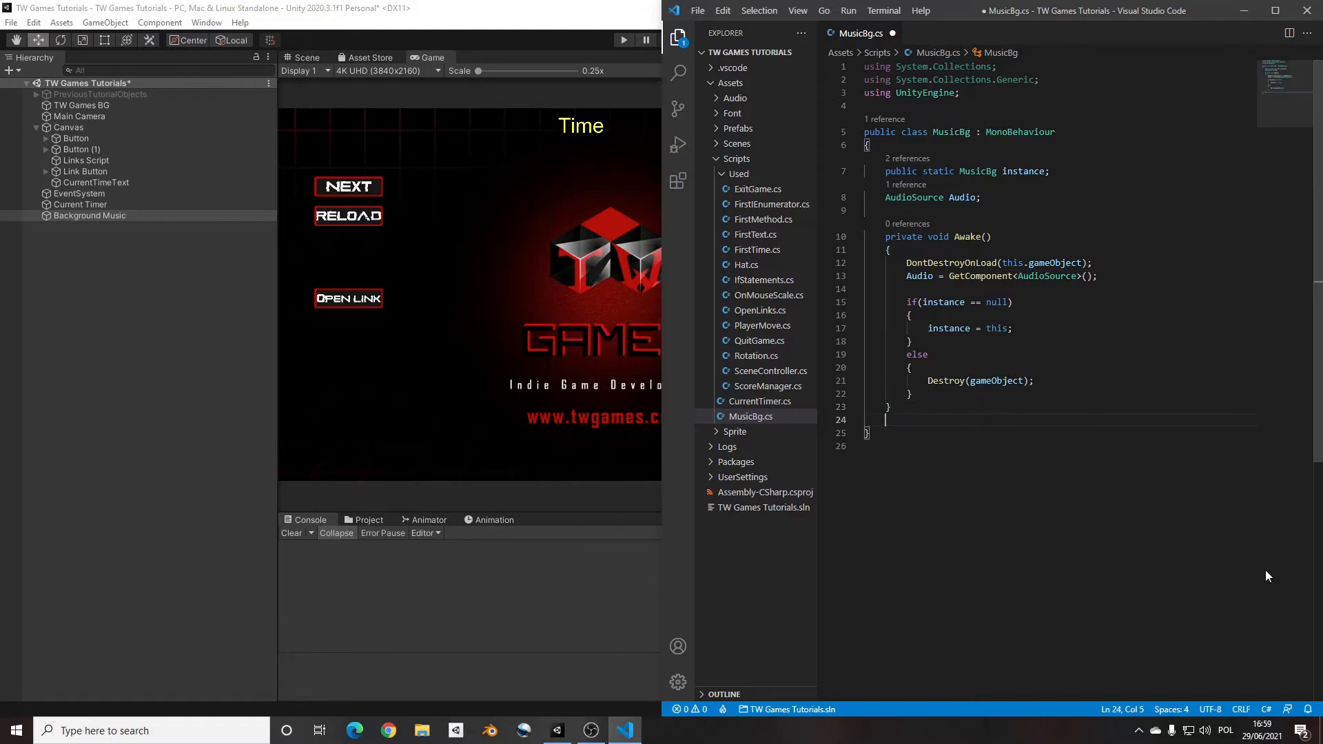
key(Enter)
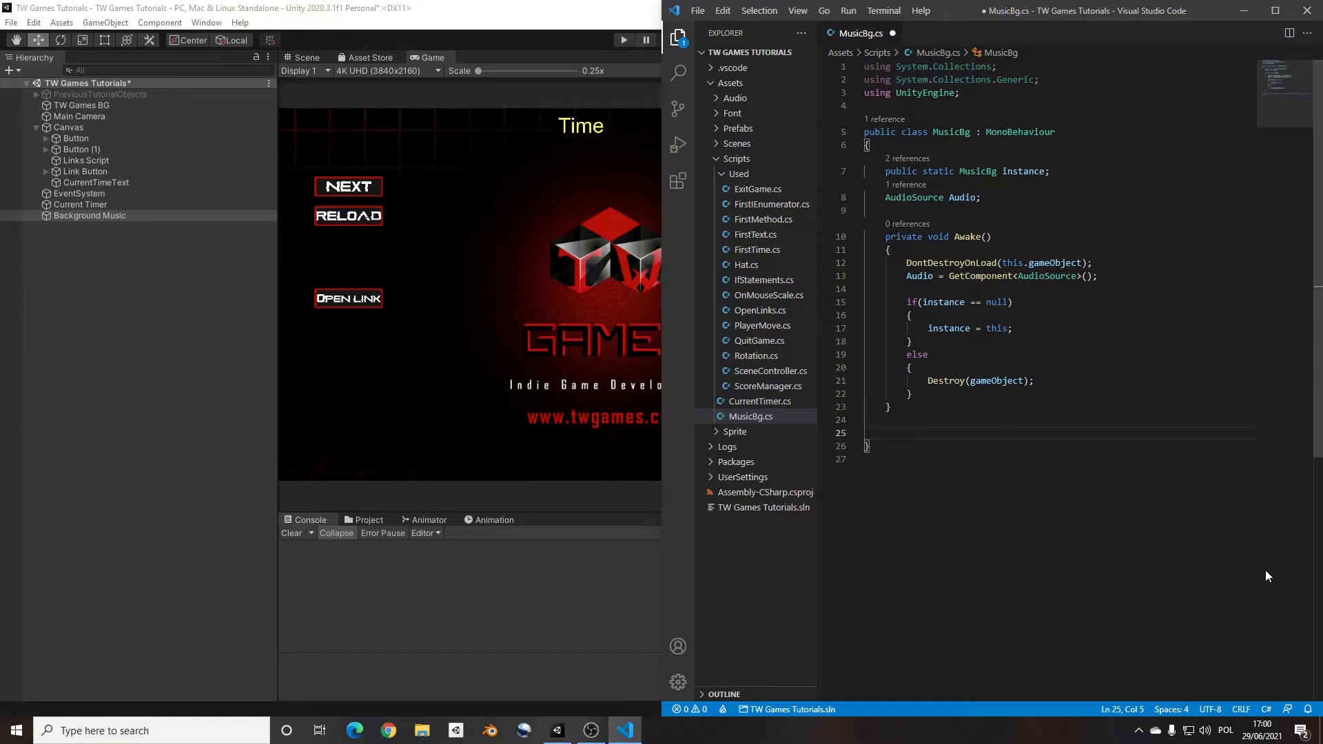
Step: Write public SoundOff() setting Audio.volume to 0f and SoundOn() setting it to 0.3f
text(public void)
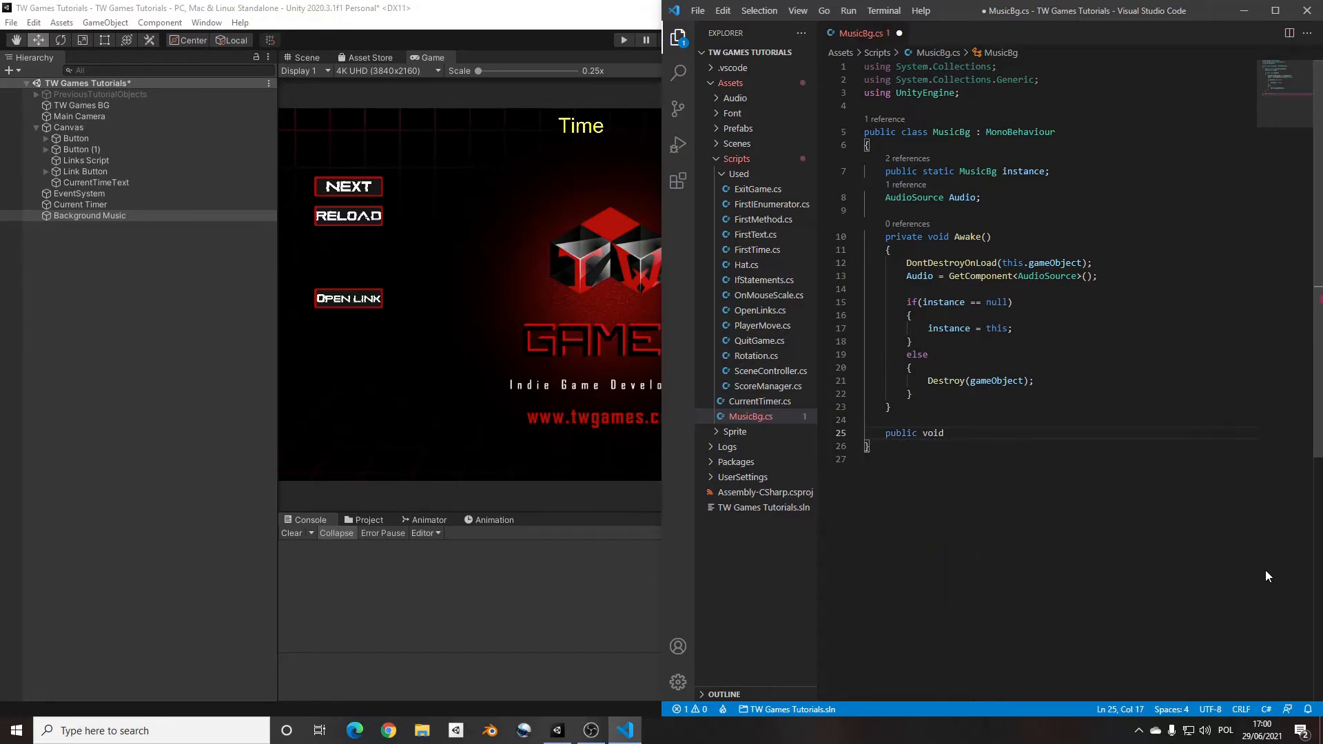
text(SoundO)
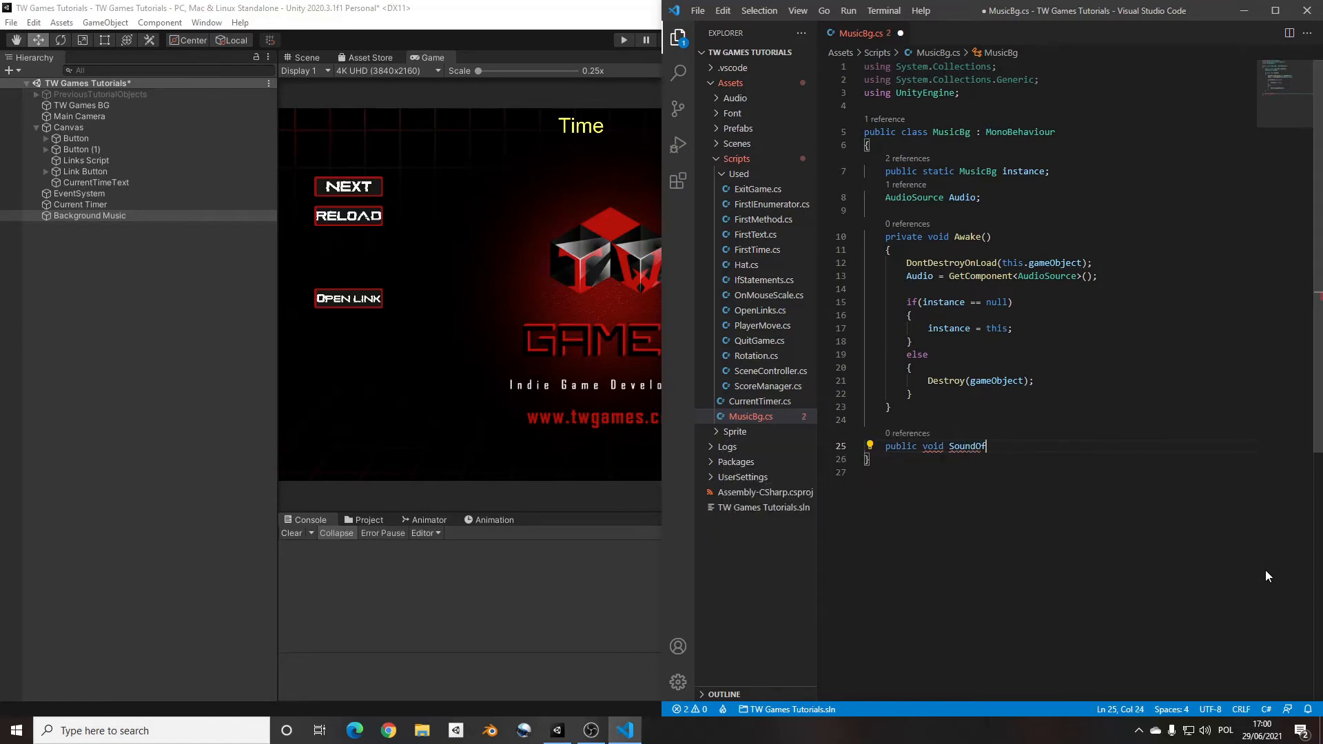
text(f())
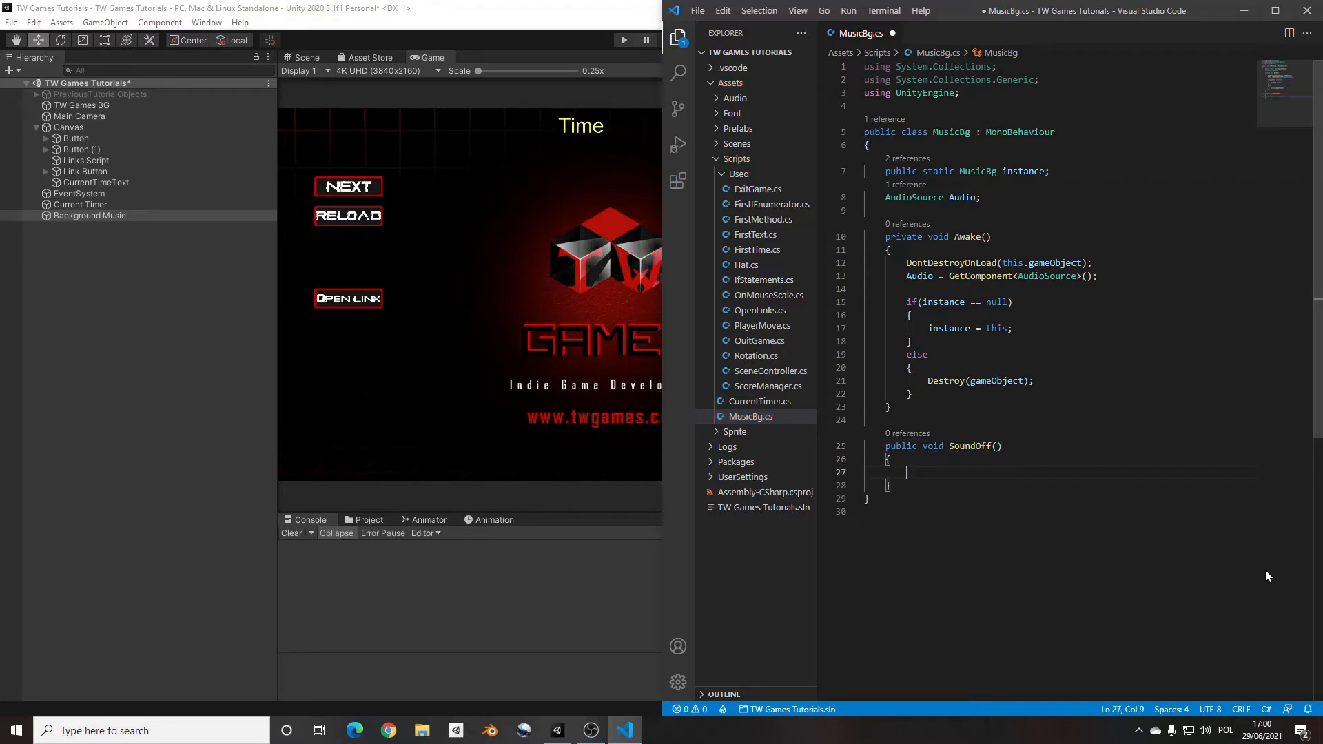
text(A)
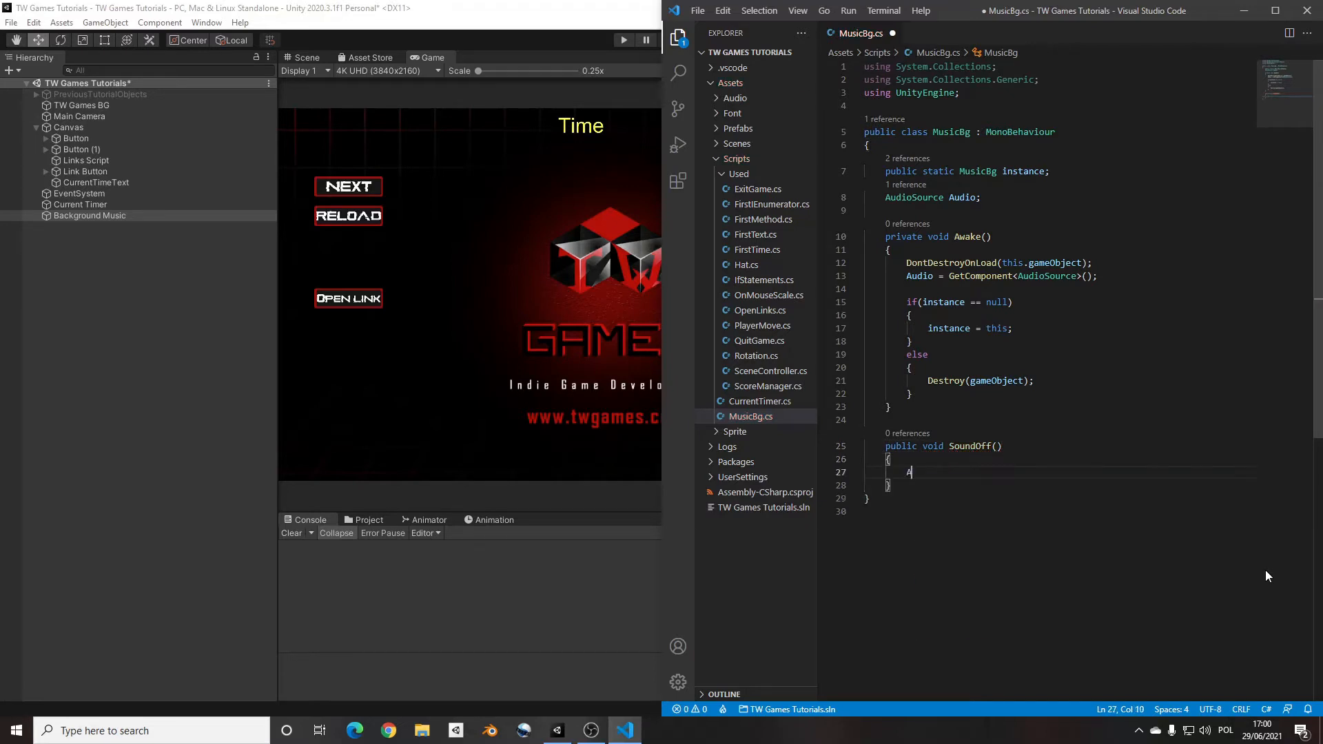
text(udio.)
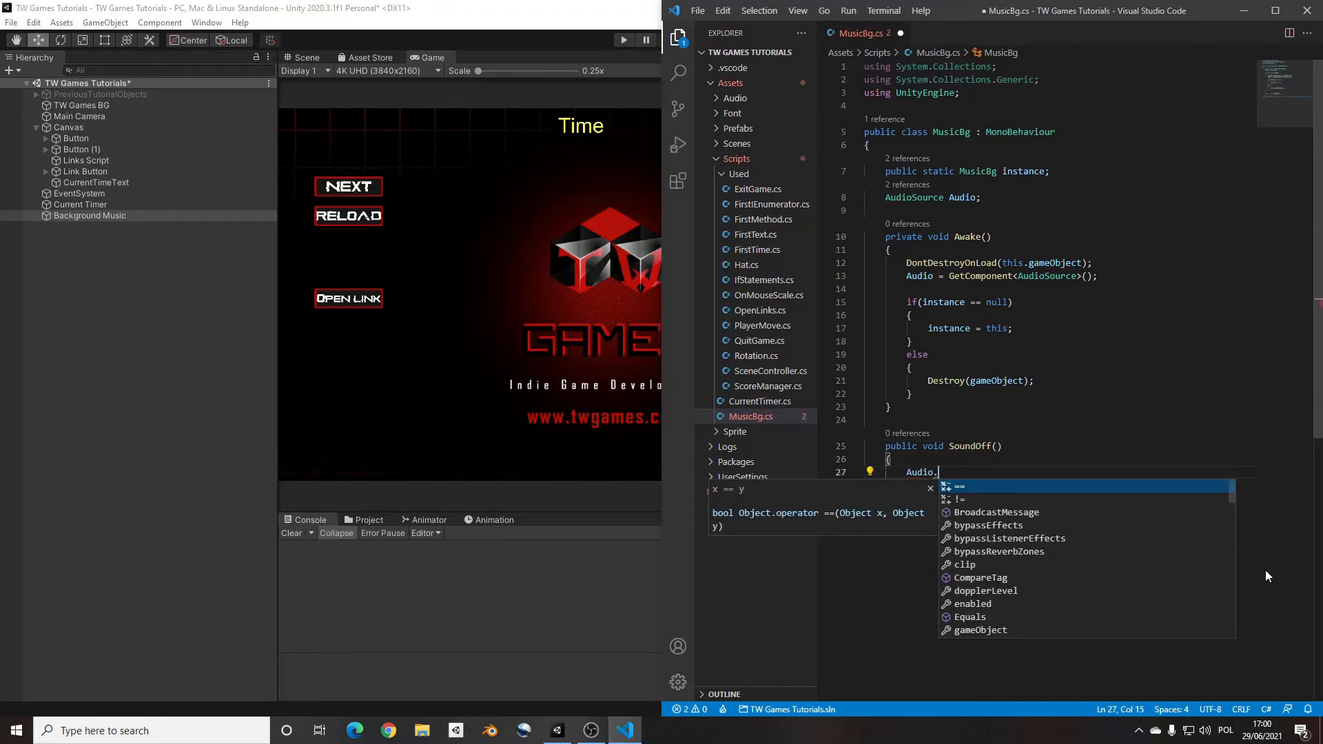
text(volume)
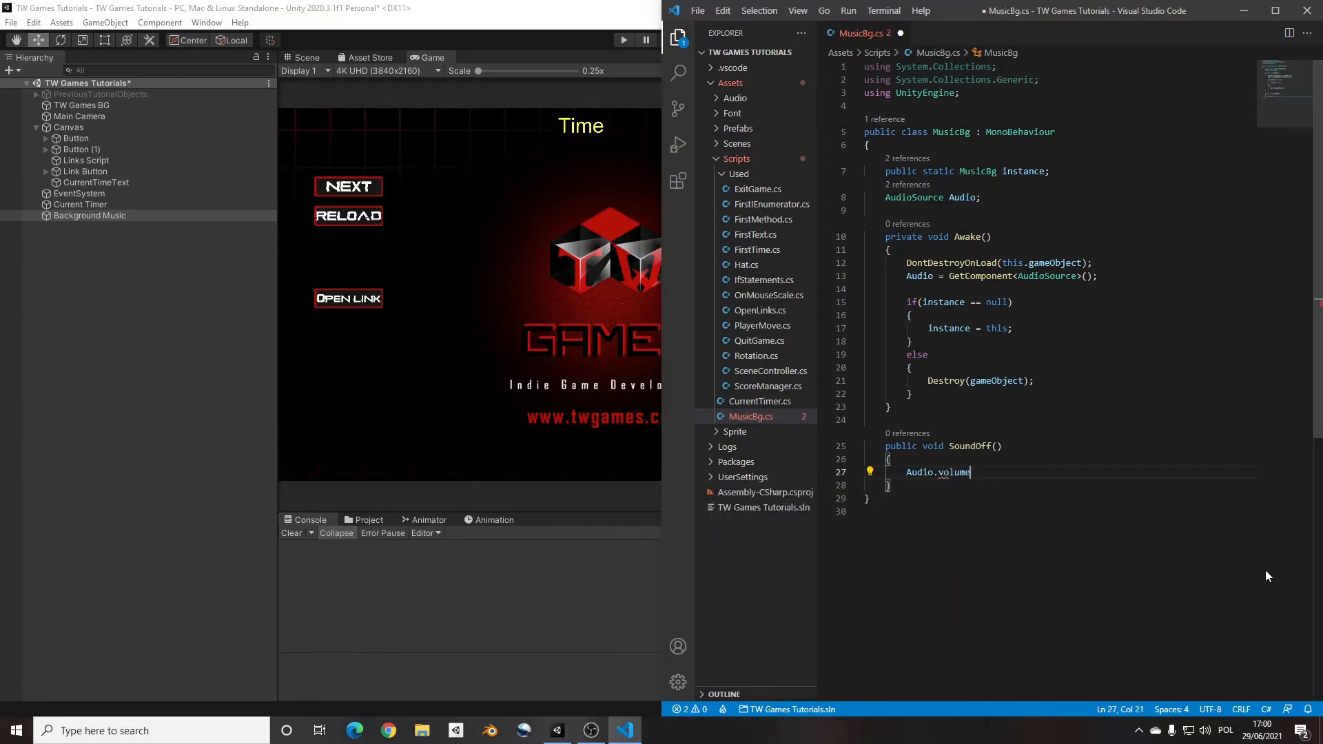
text(= 0f;)
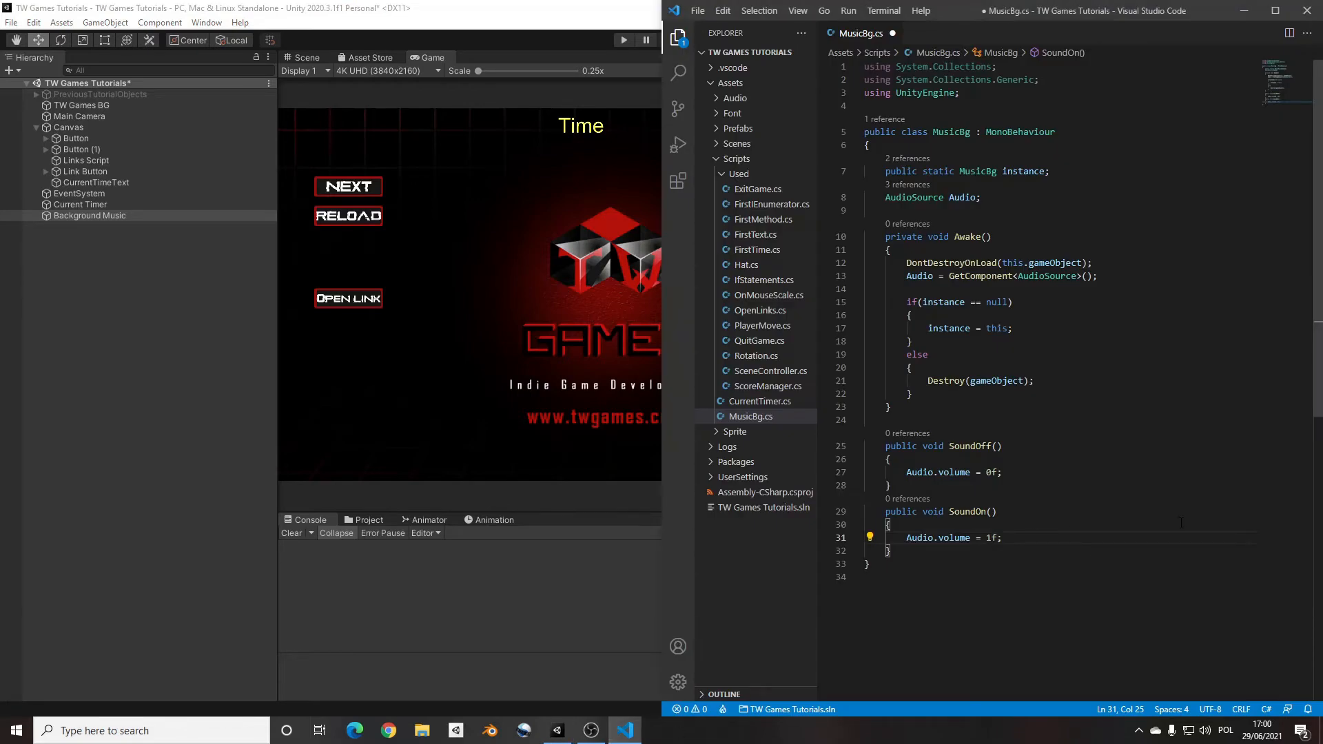
text(0)
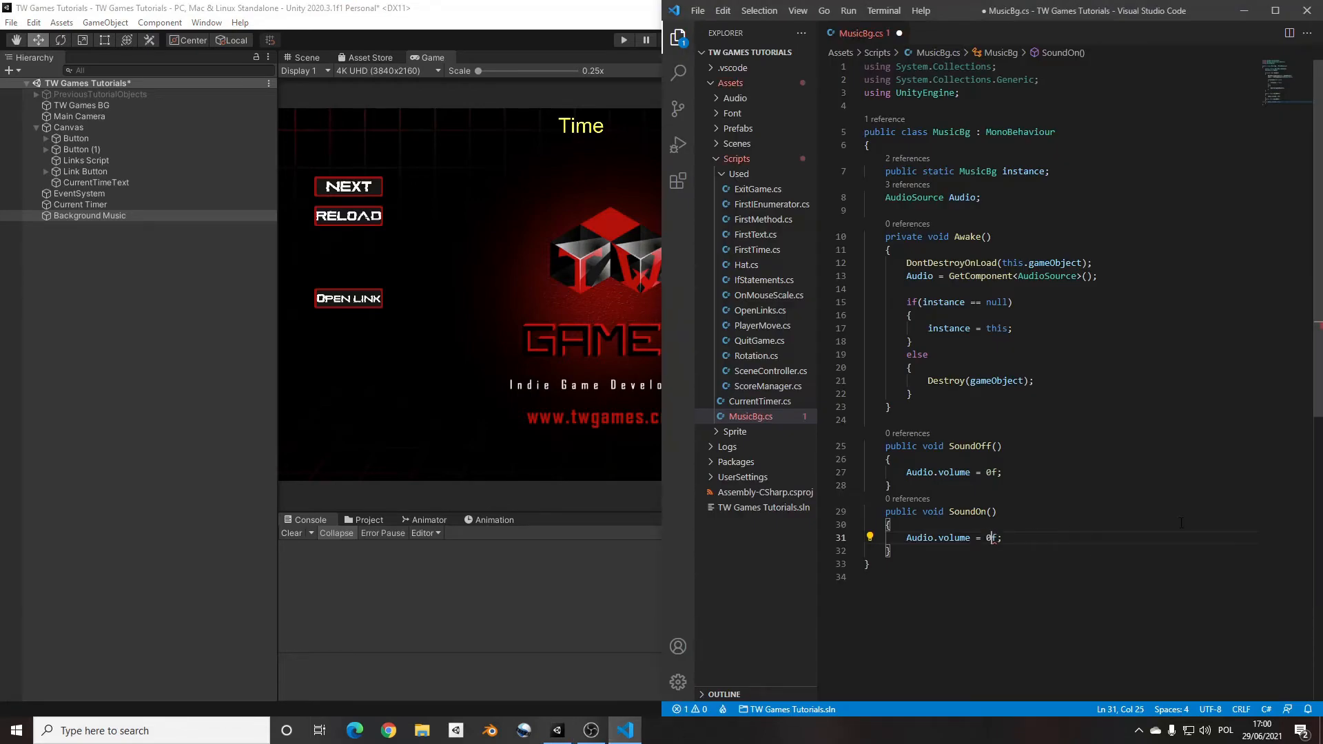
text(.3)
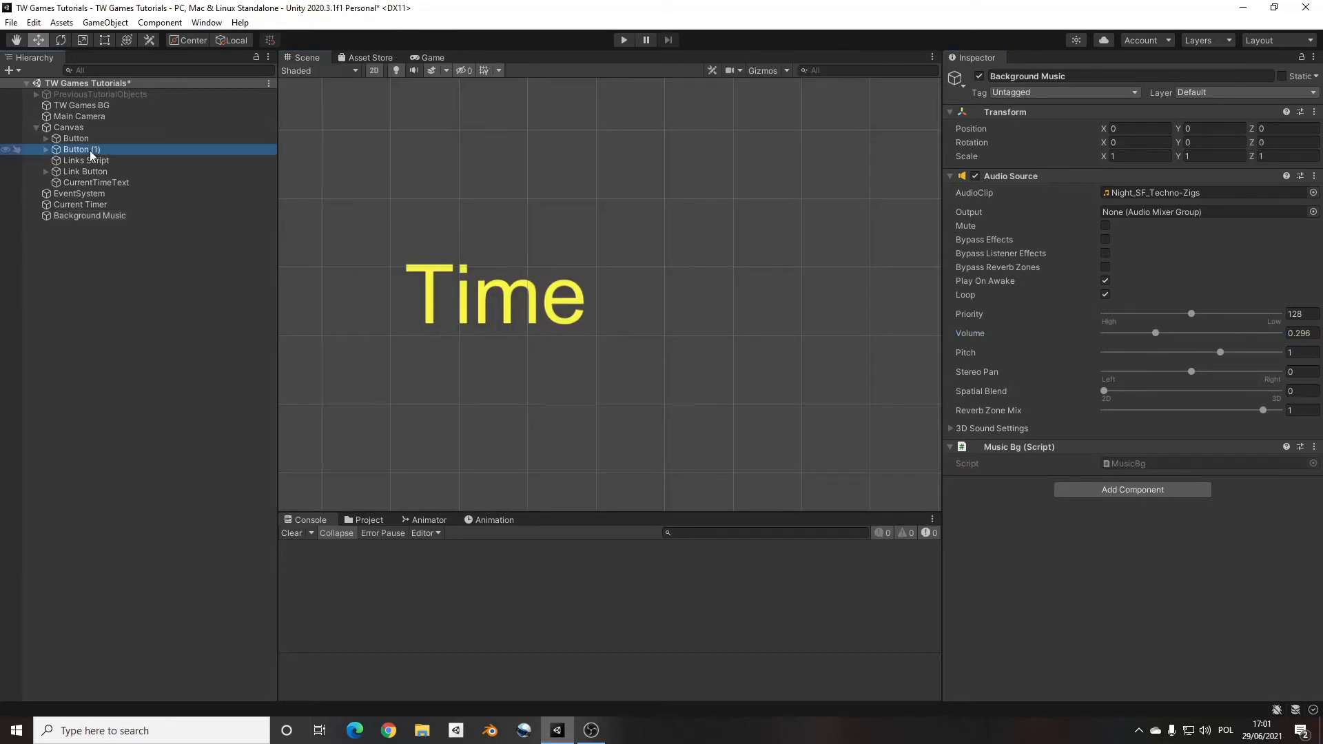
Step: Duplicate the RELOAD button Button (1) twice into Button (2) and Button (3) below it
click(82, 193)
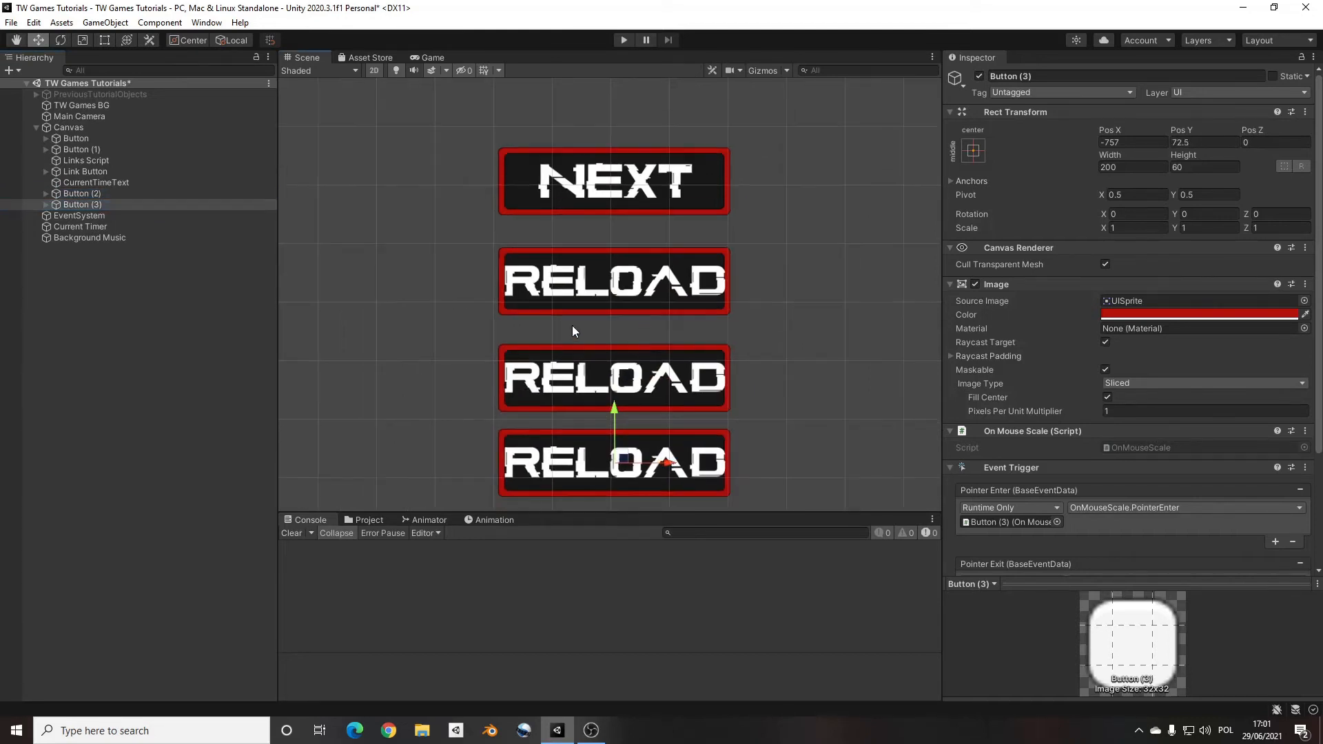
Step: Select the stray plain Button under Canvas and delete it
right_click(68, 127)
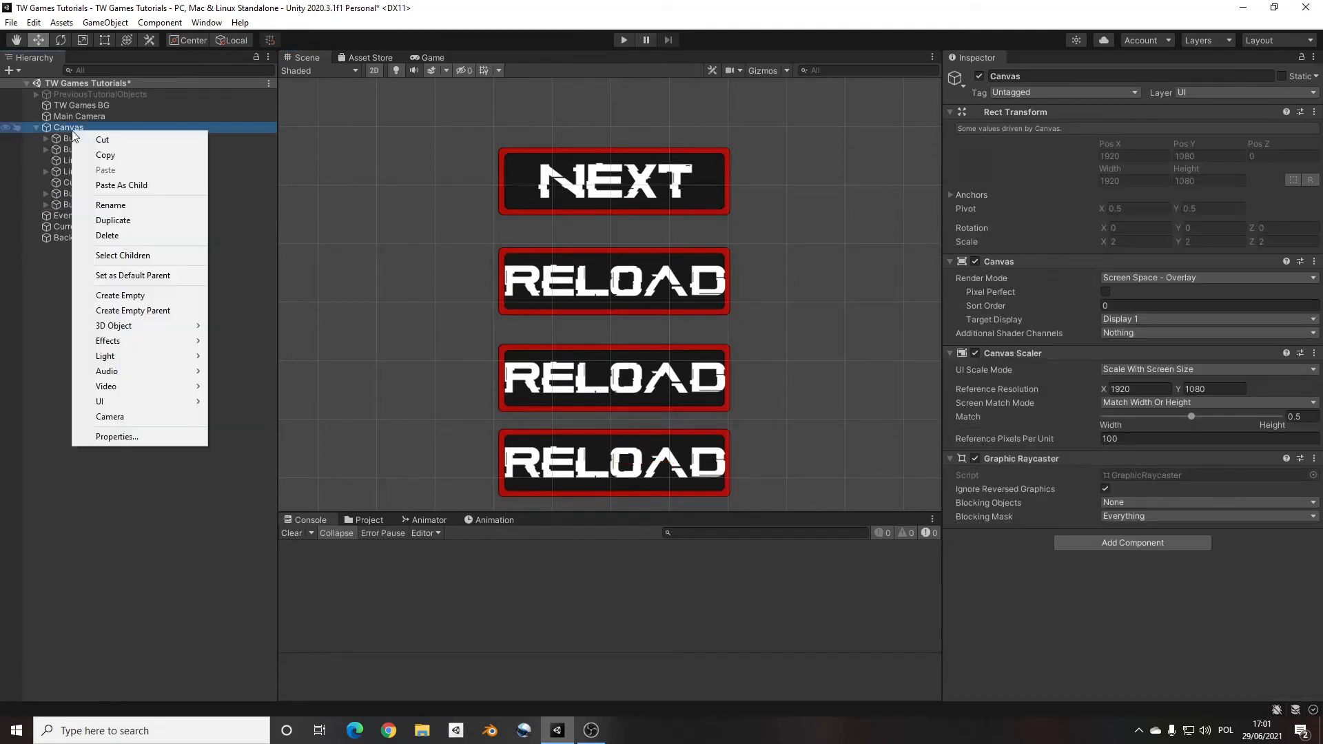
mouse_move(106, 387)
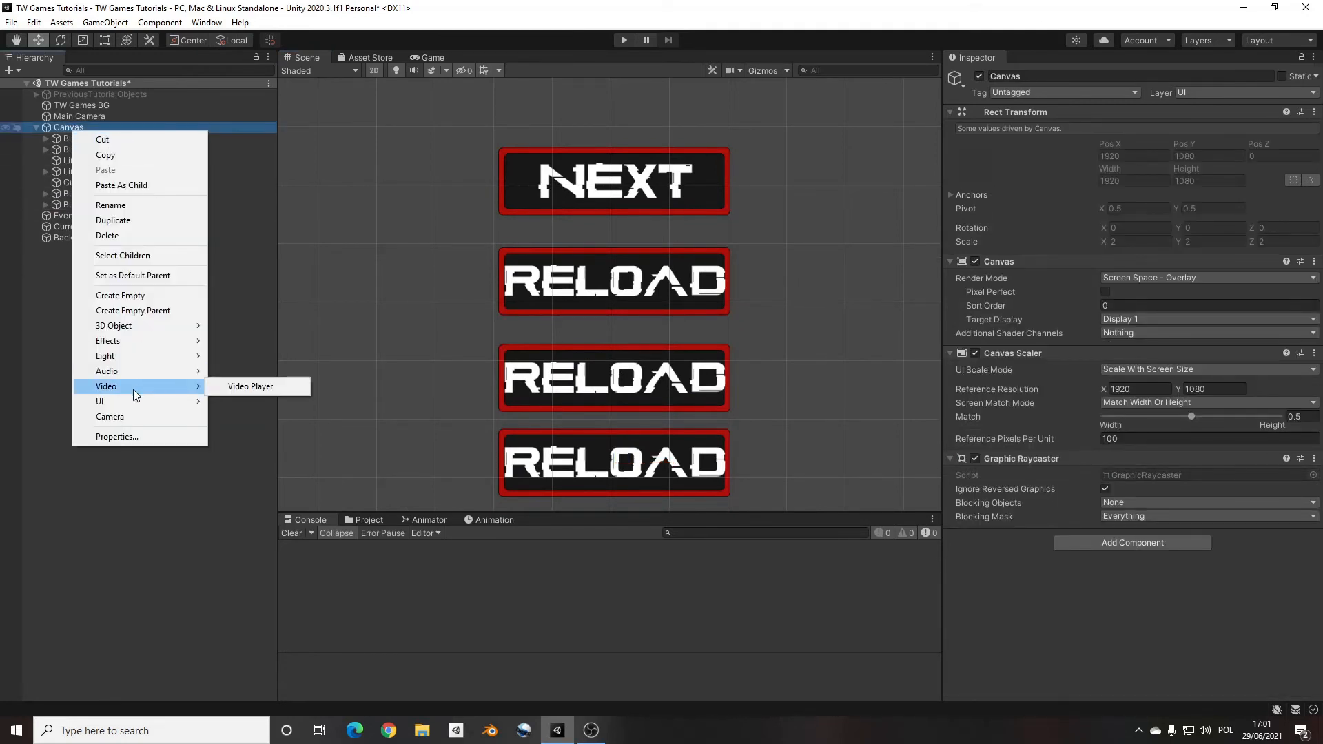
mouse_move(113, 326)
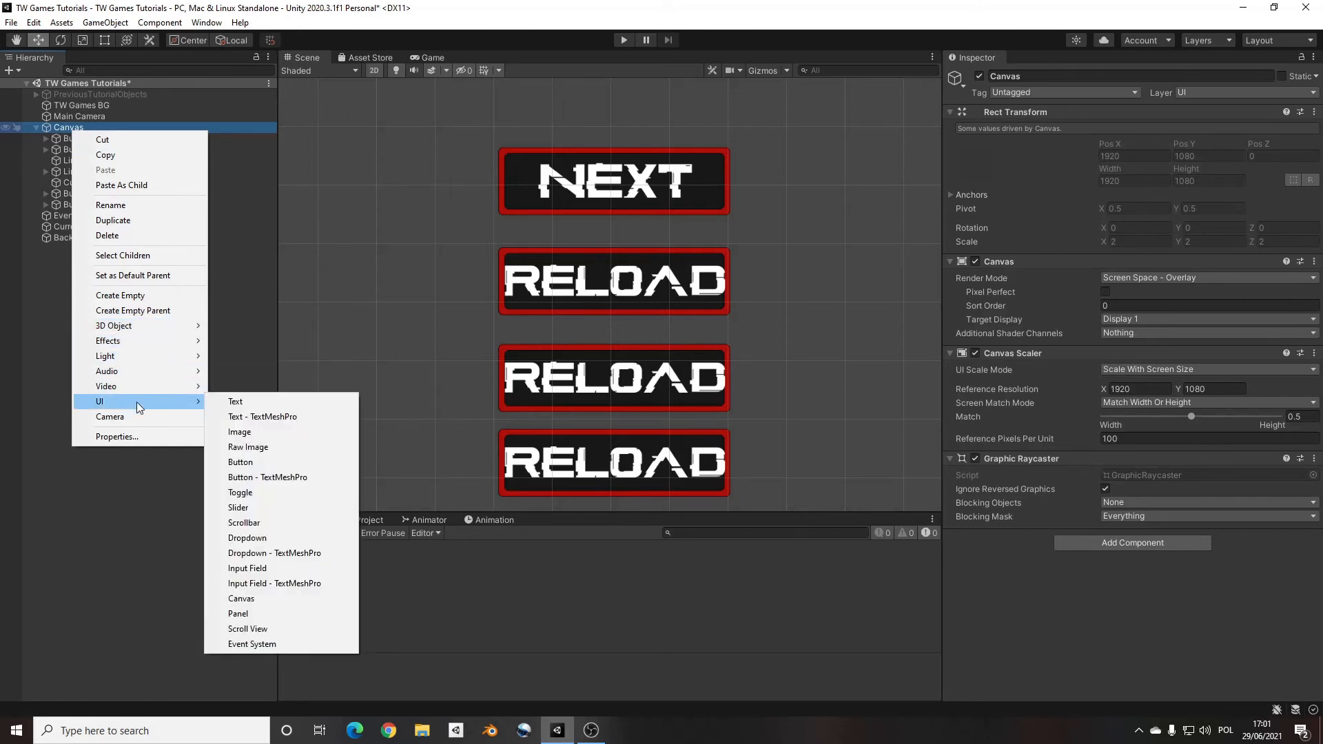
mouse_move(252, 462)
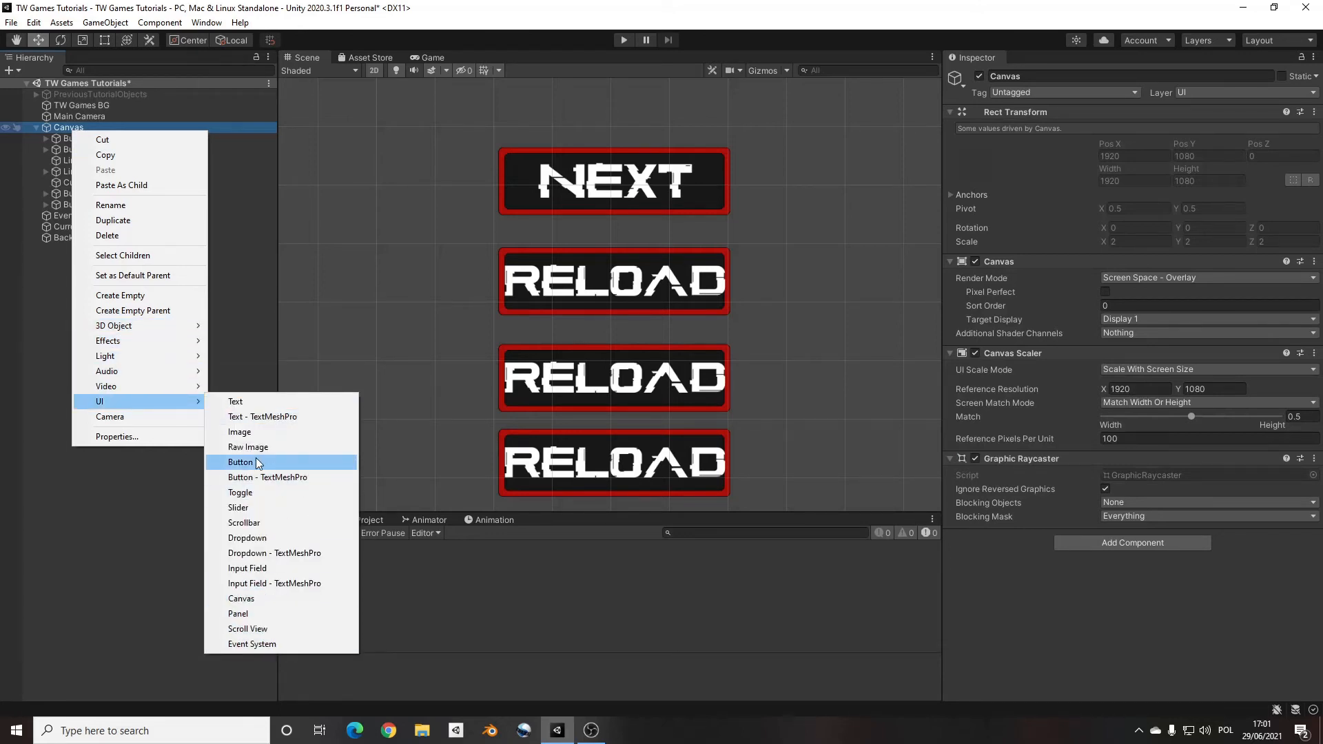
click(240, 462)
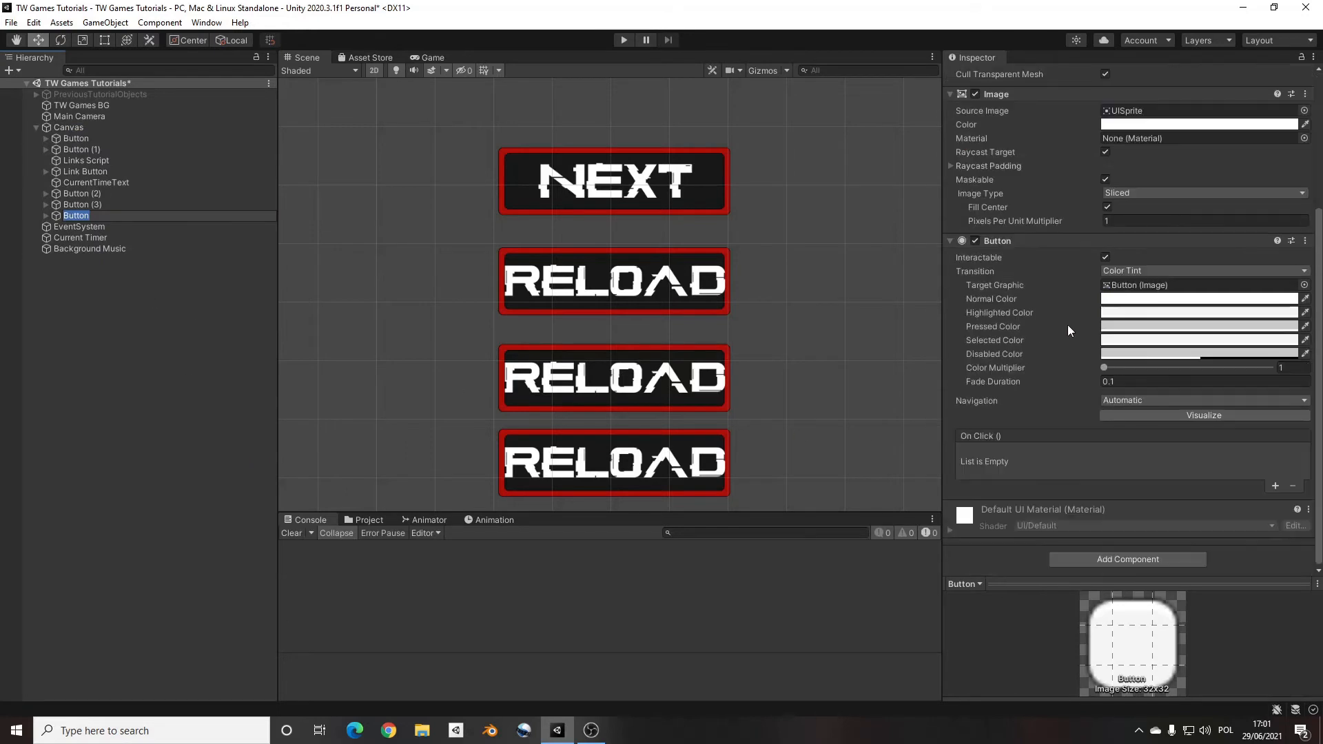
mouse_move(598, 386)
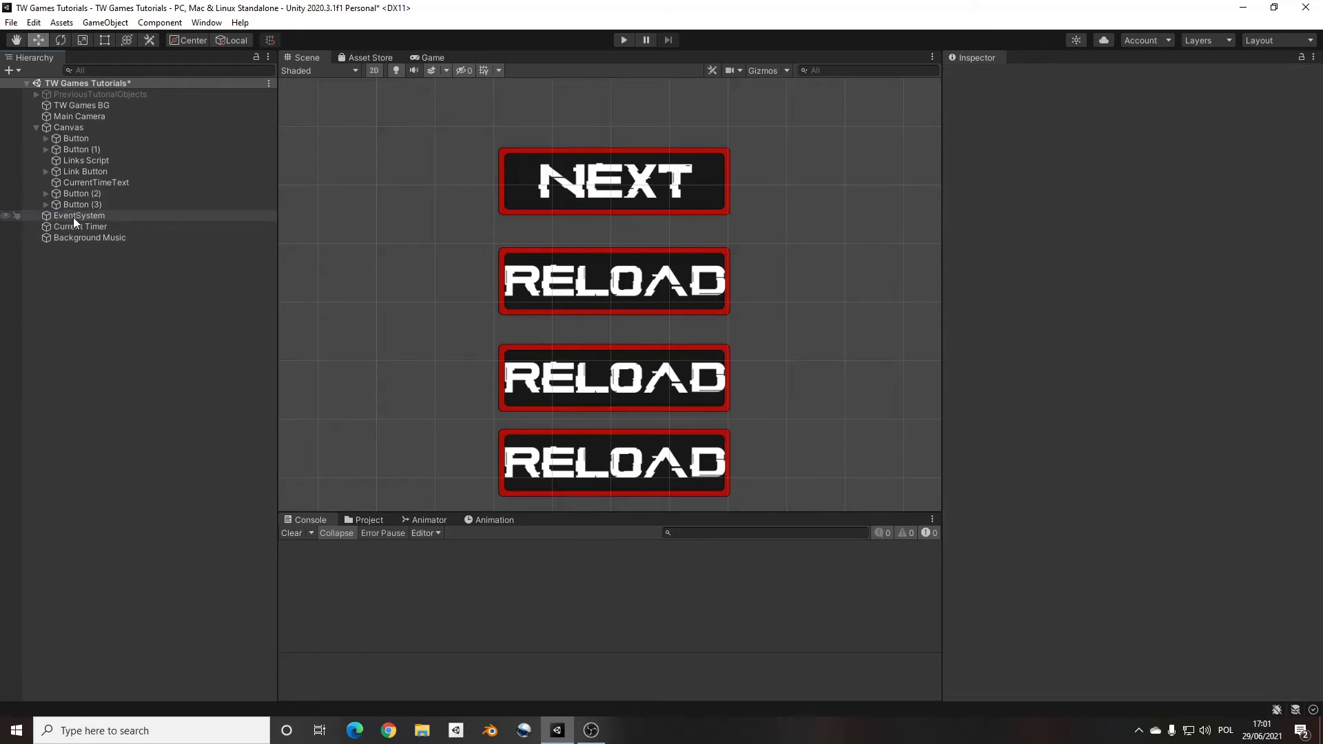
Step: Expand Button (2), select its Reload Button, and remove the SceneController.ReloadScene On Click entry
click(45, 193)
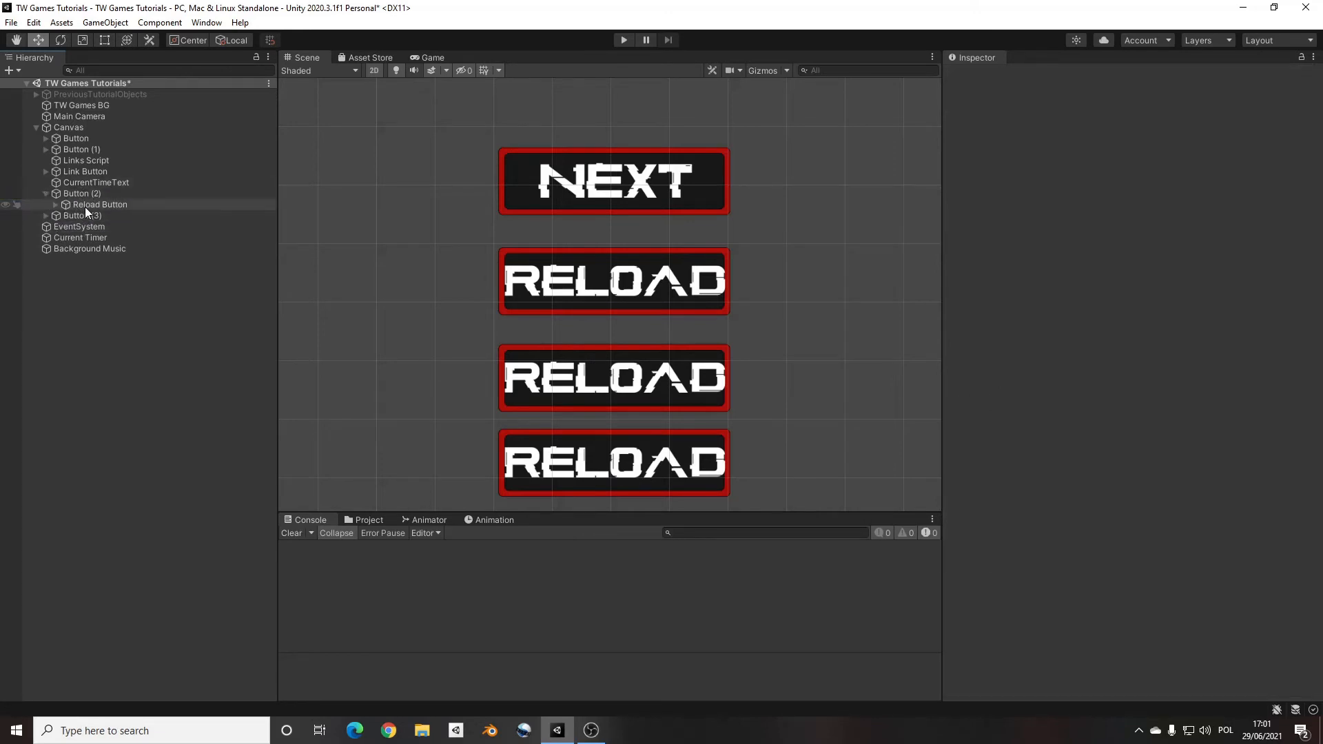
click(99, 204)
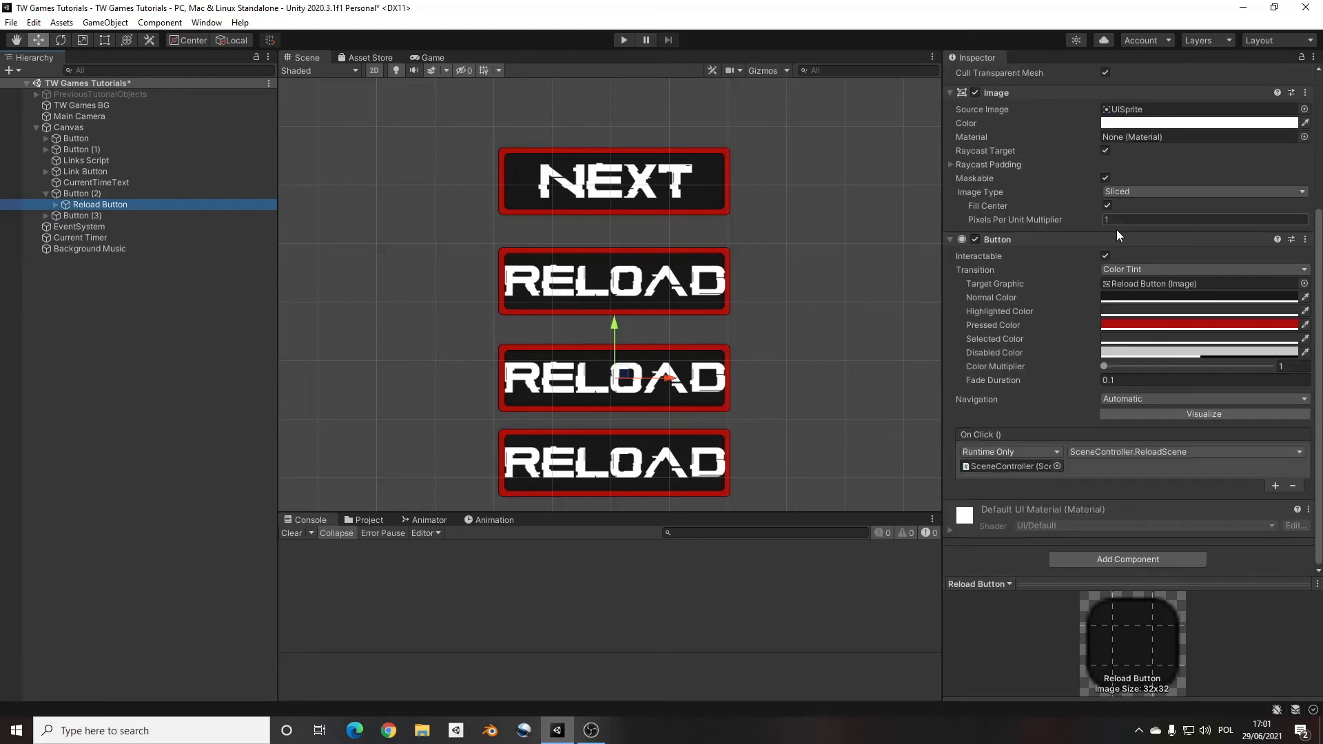
mouse_move(1146, 376)
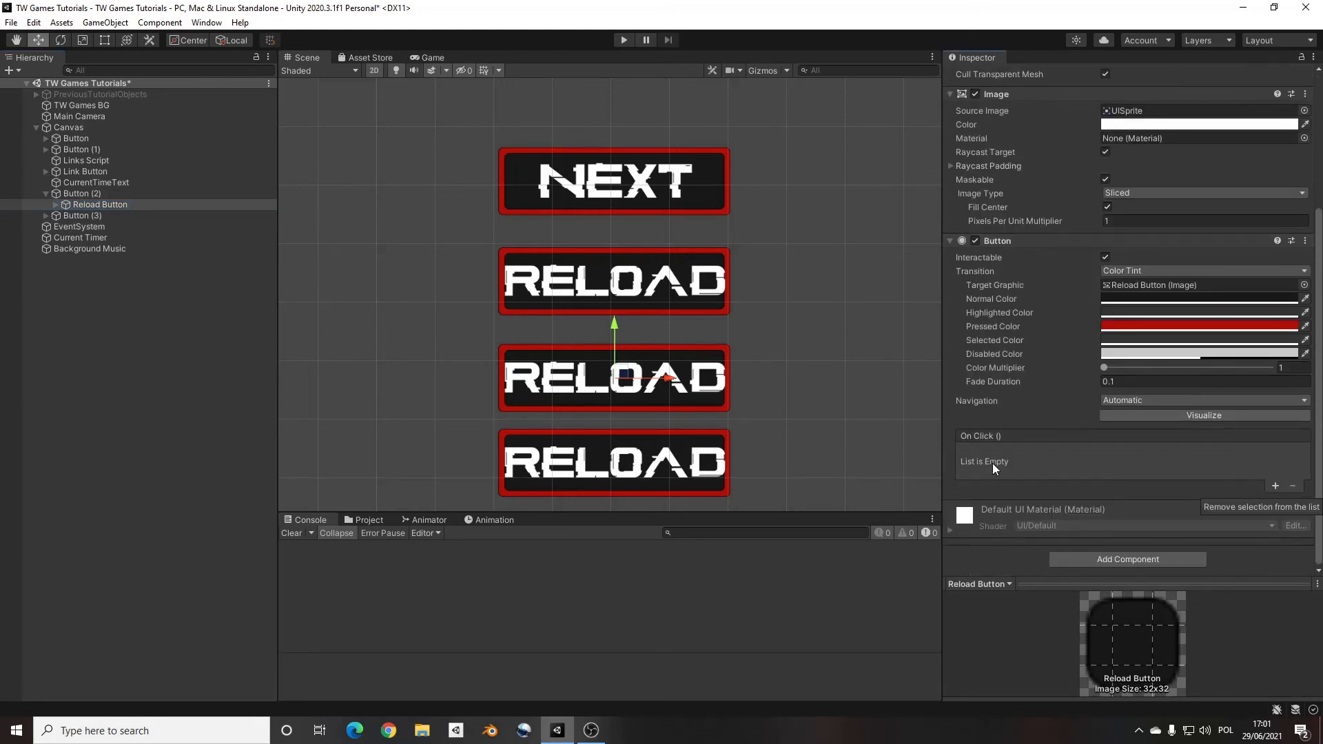
mouse_move(1056, 489)
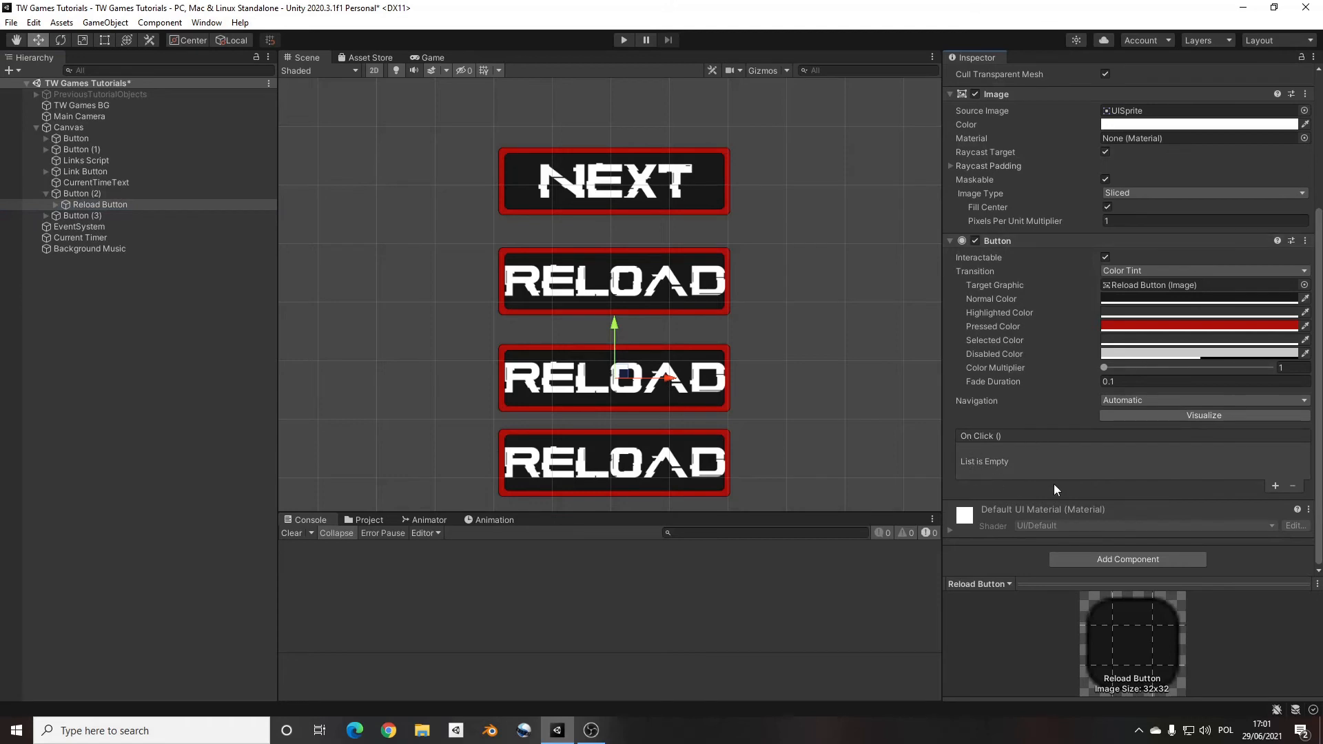
mouse_move(1069, 450)
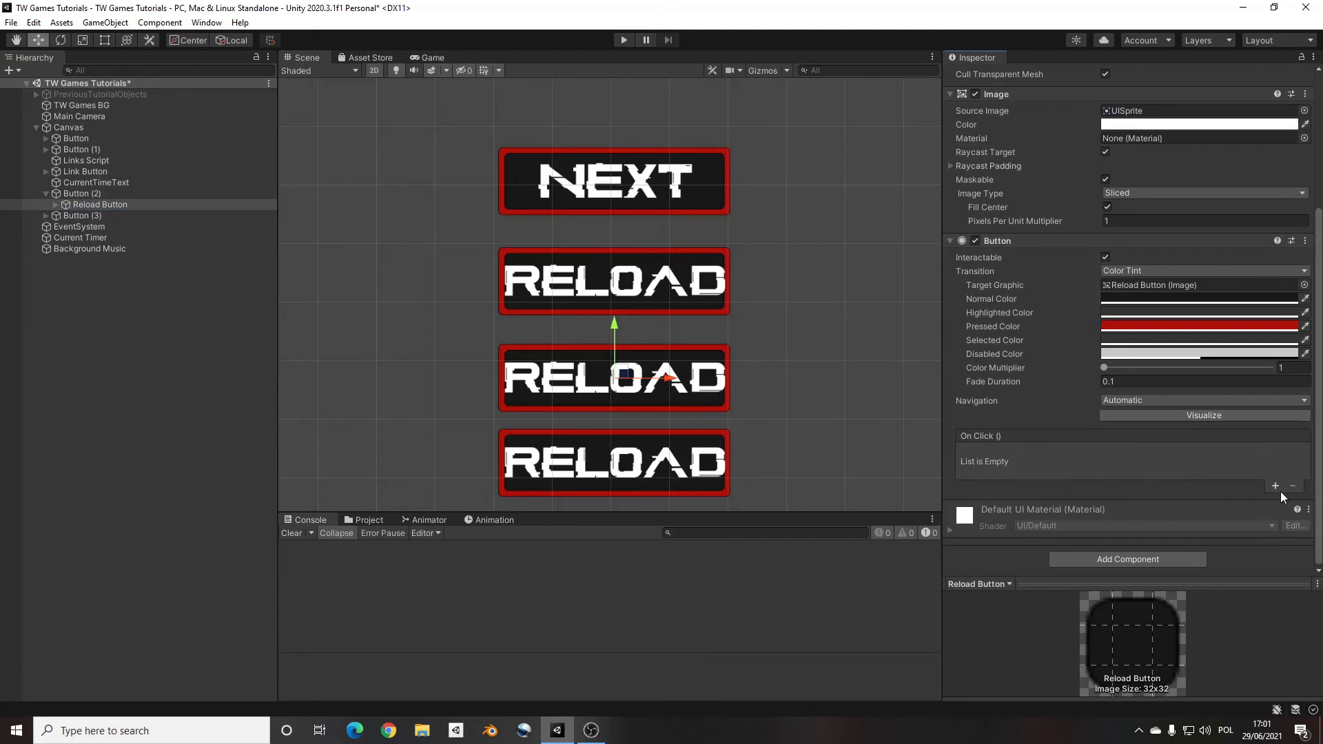
Step: Add an On Click calling MusicBg.SoundOff on Background Music and label the button 'Audio Off'
click(1275, 488)
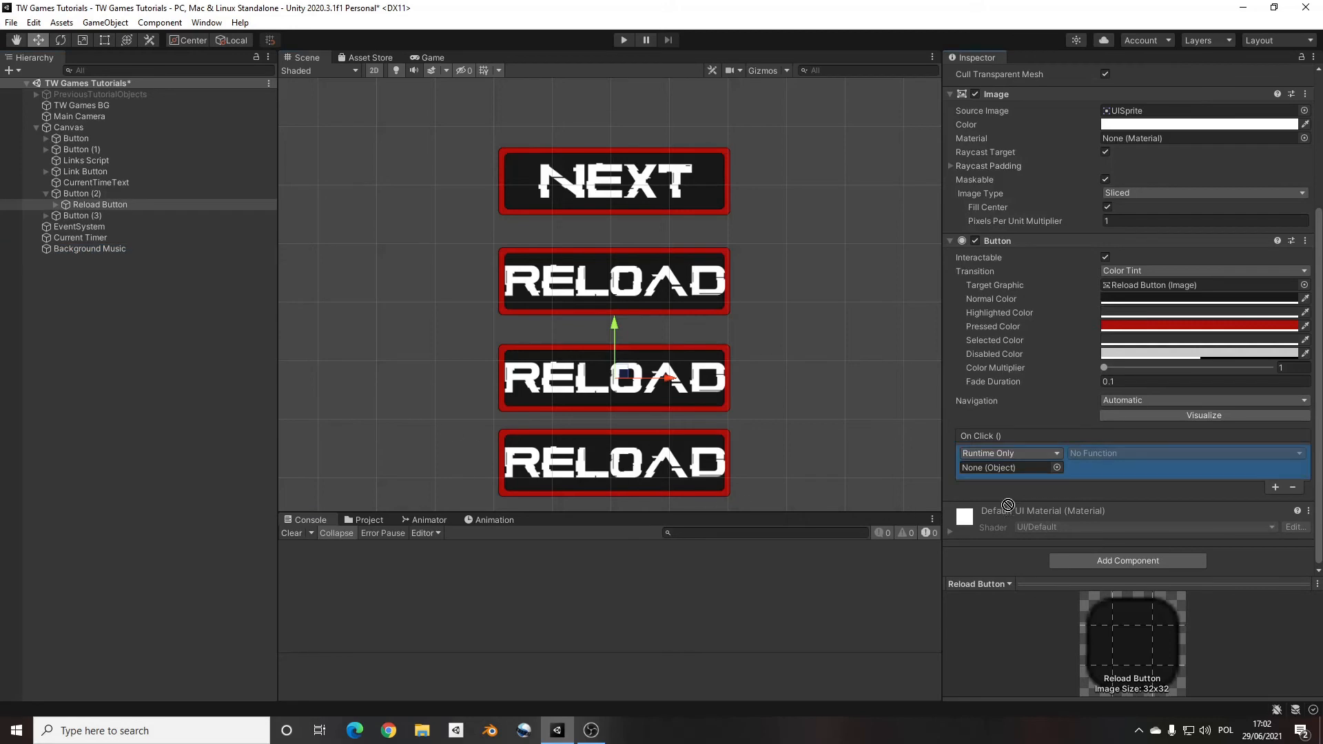
click(1004, 467)
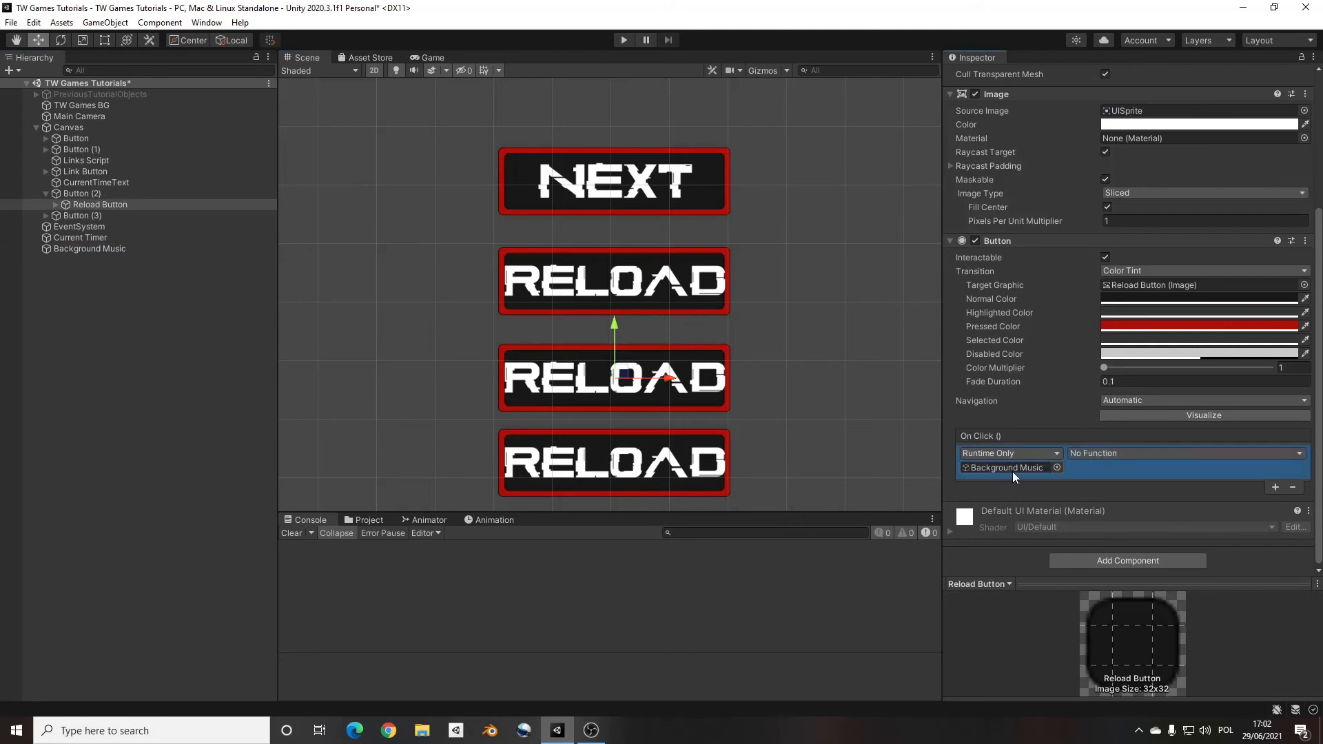
click(1181, 454)
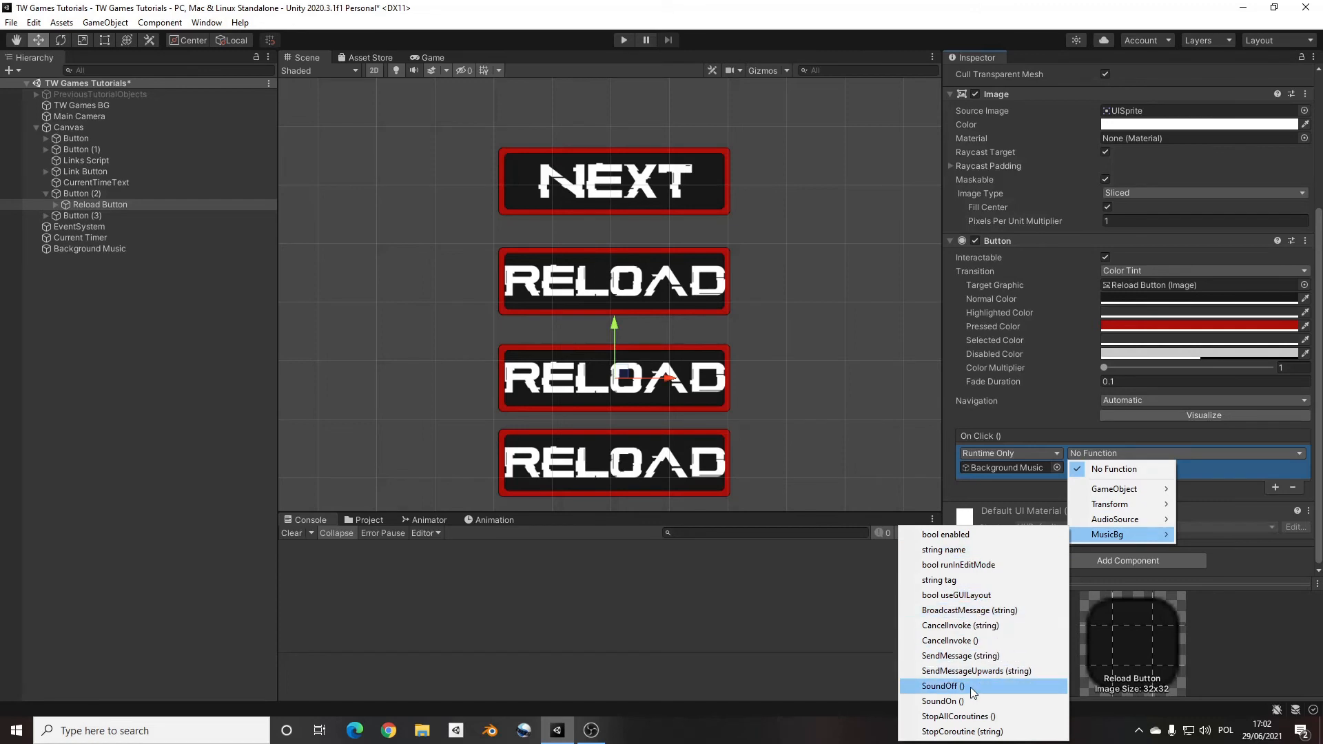
click(940, 687)
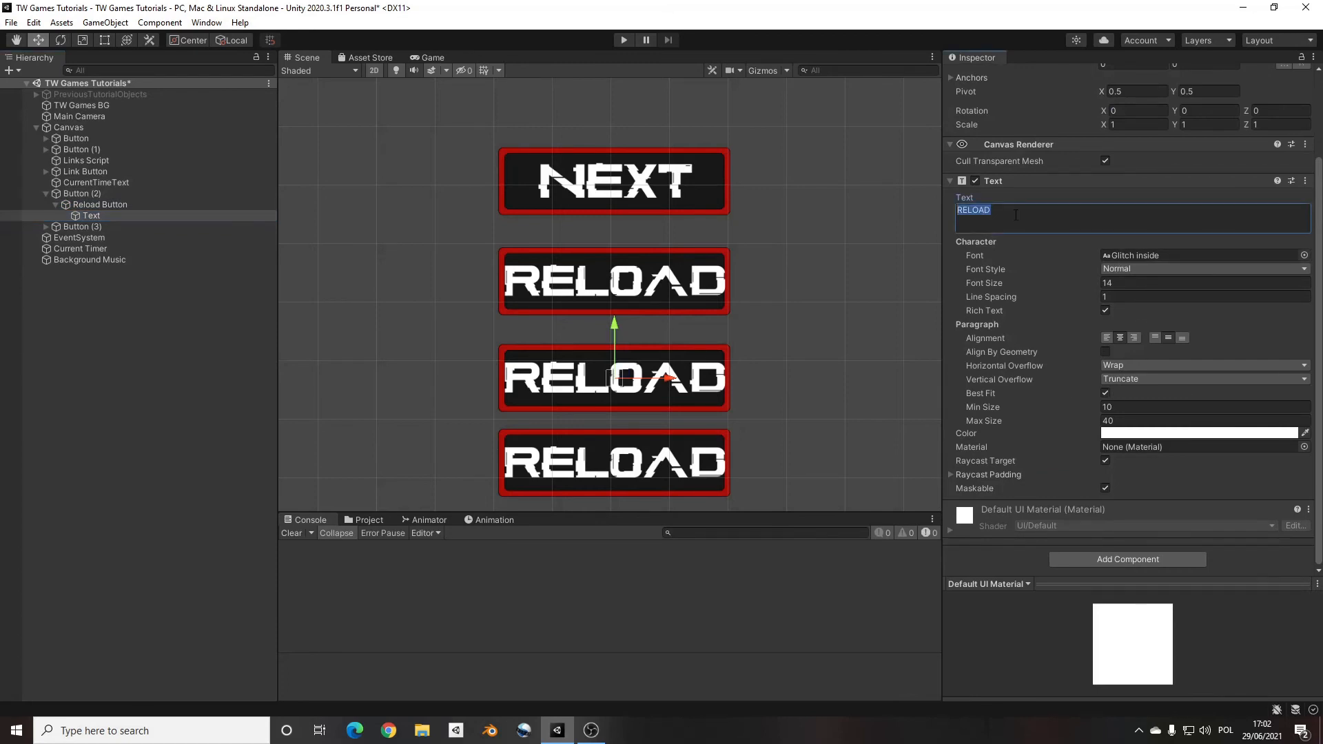
text(Audio Off)
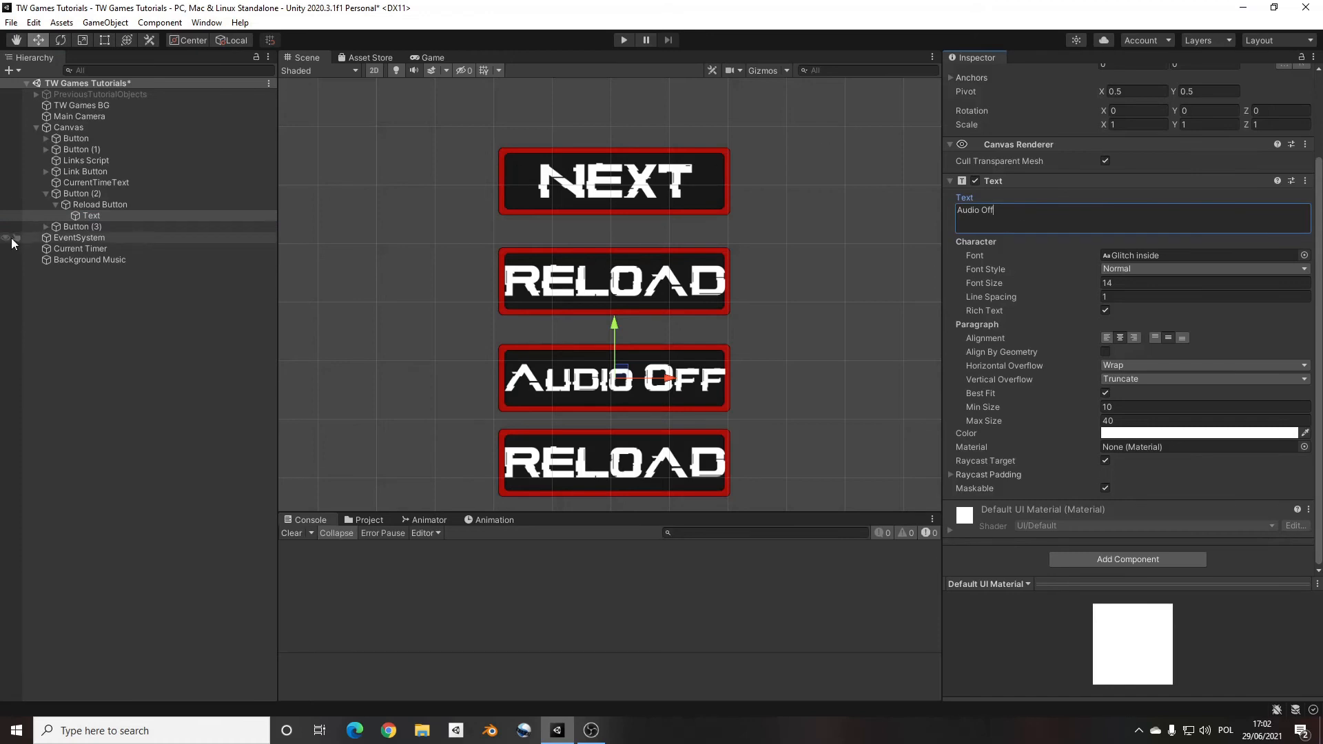
Step: Point Button (3)'s On Click to MusicBg.SoundOn, label it 'Audio On', and save
click(82, 226)
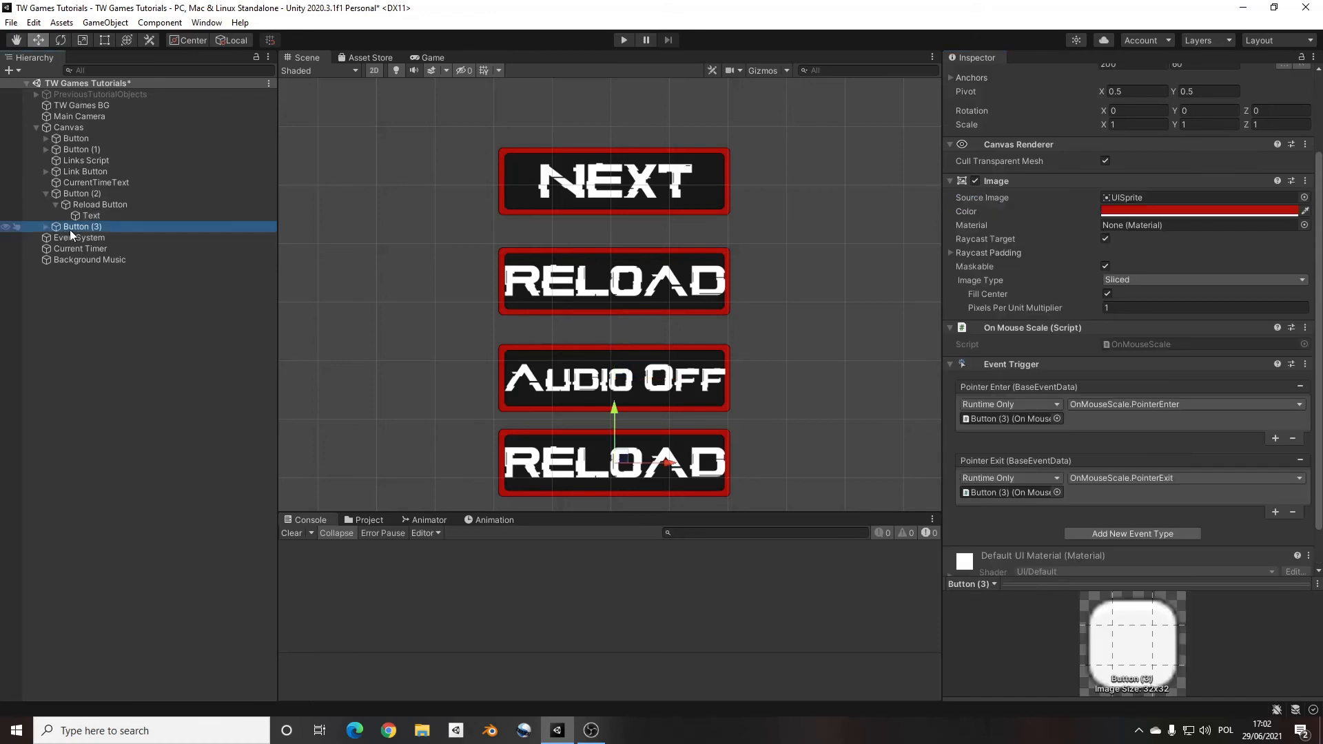
mouse_move(49, 234)
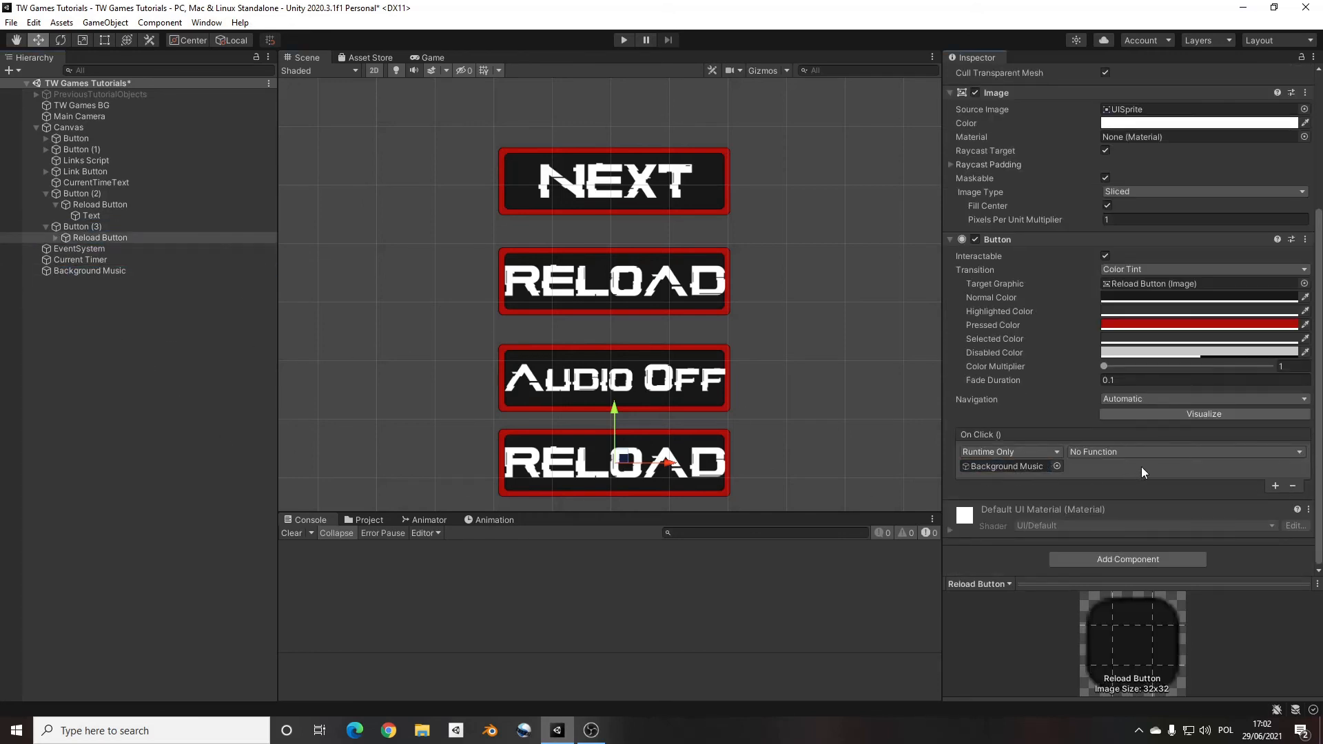
click(1181, 451)
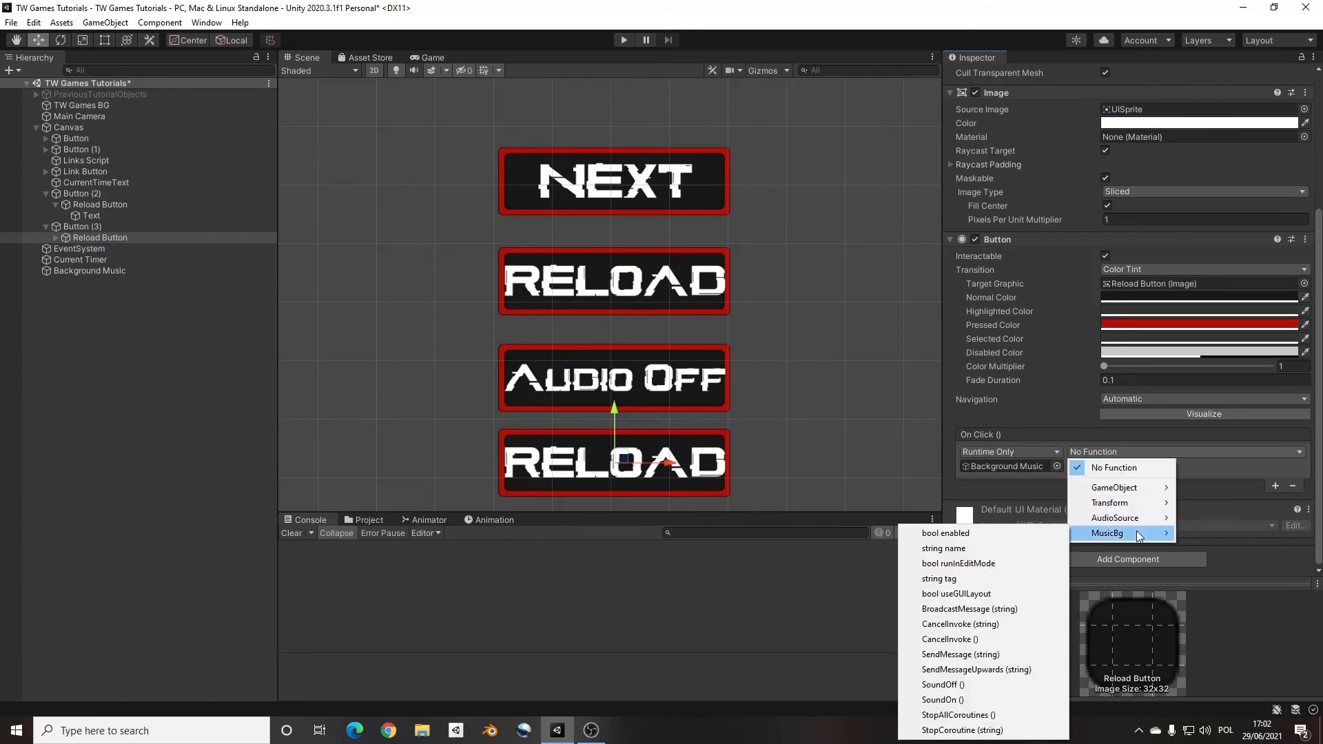
click(939, 699)
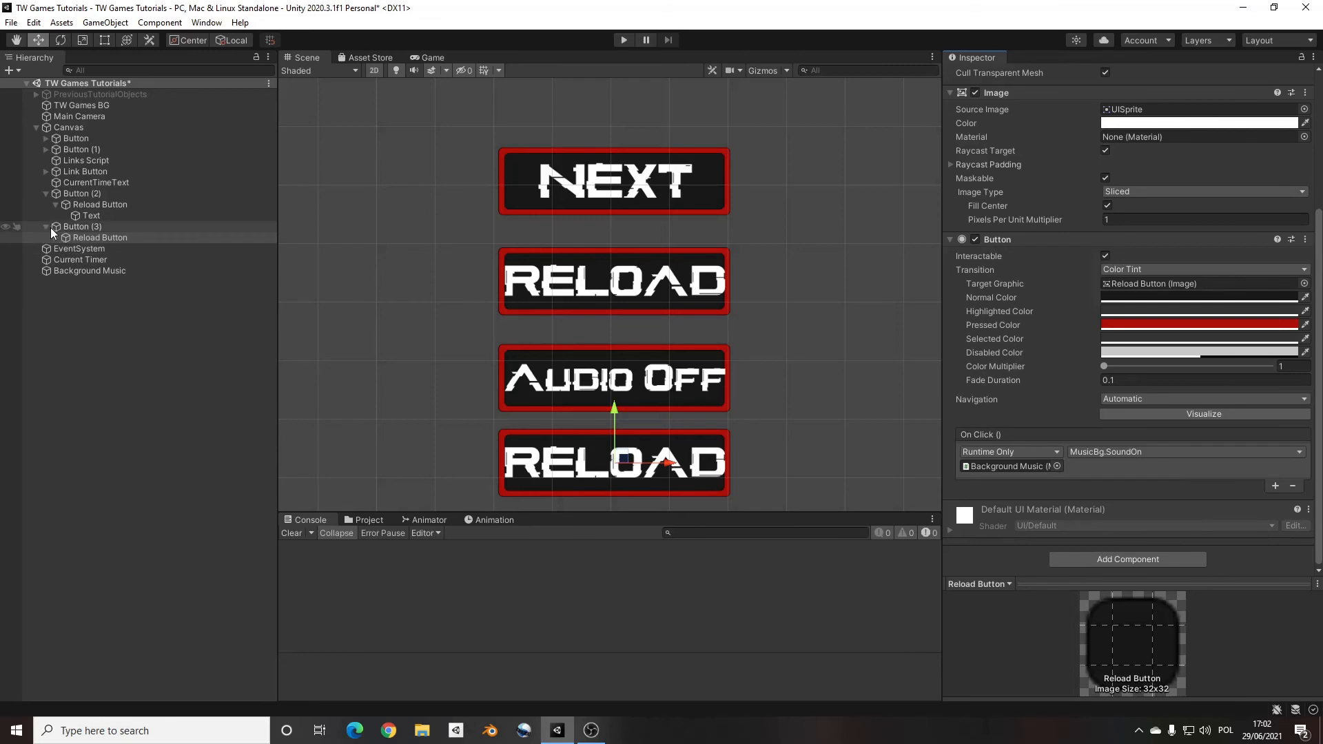
click(90, 248)
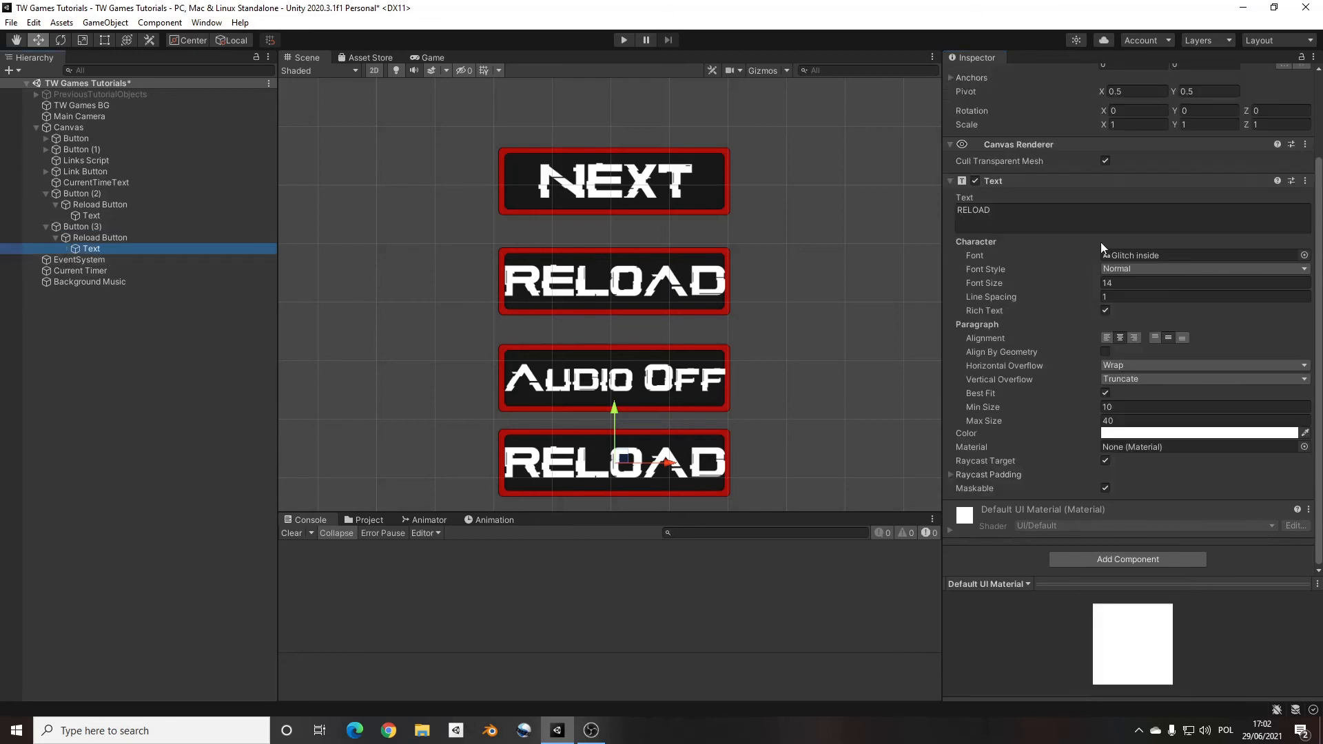
text(Au)
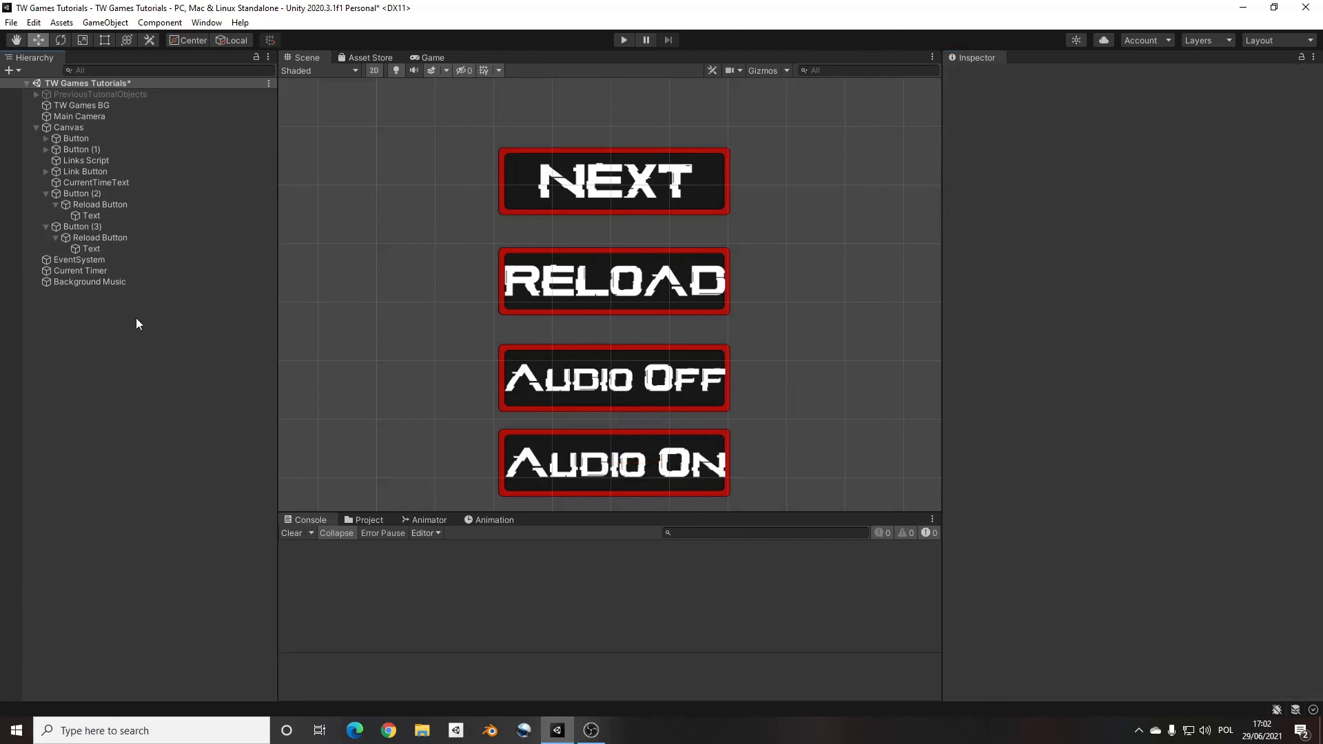
mouse_move(237, 511)
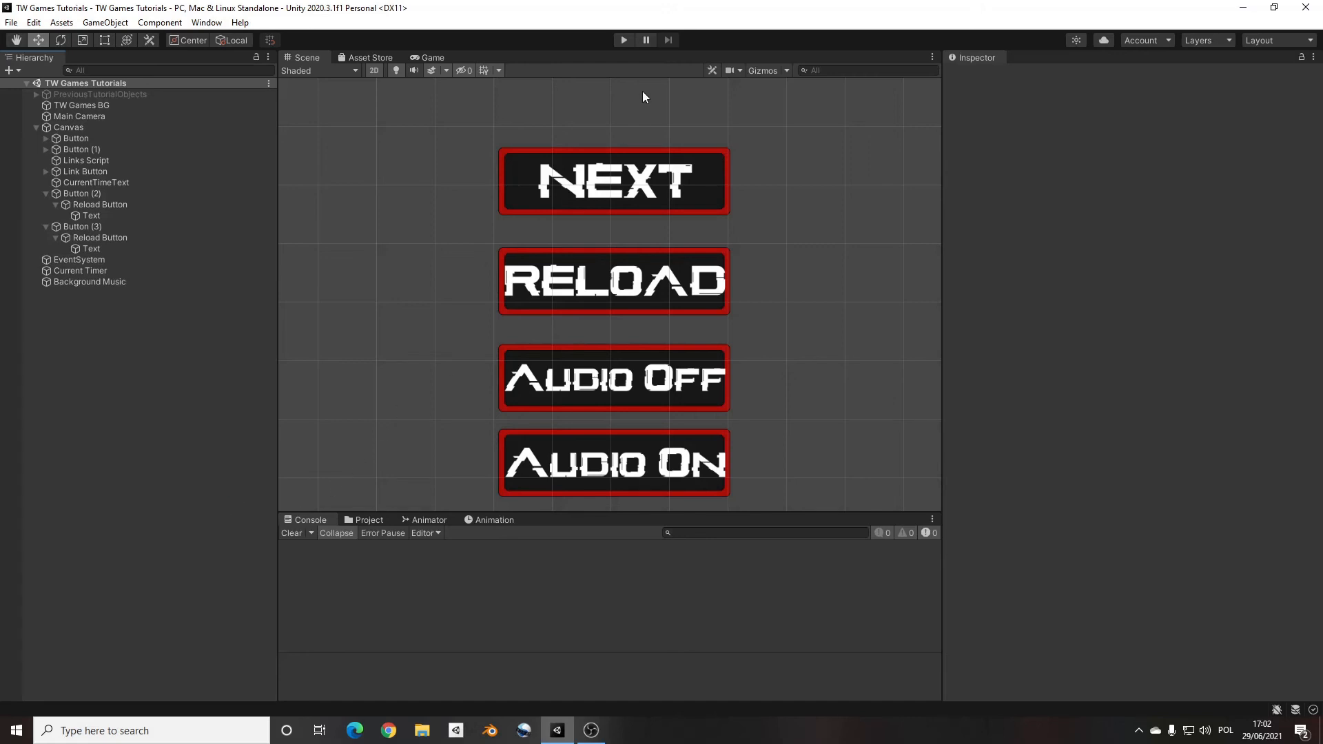
mouse_move(624, 39)
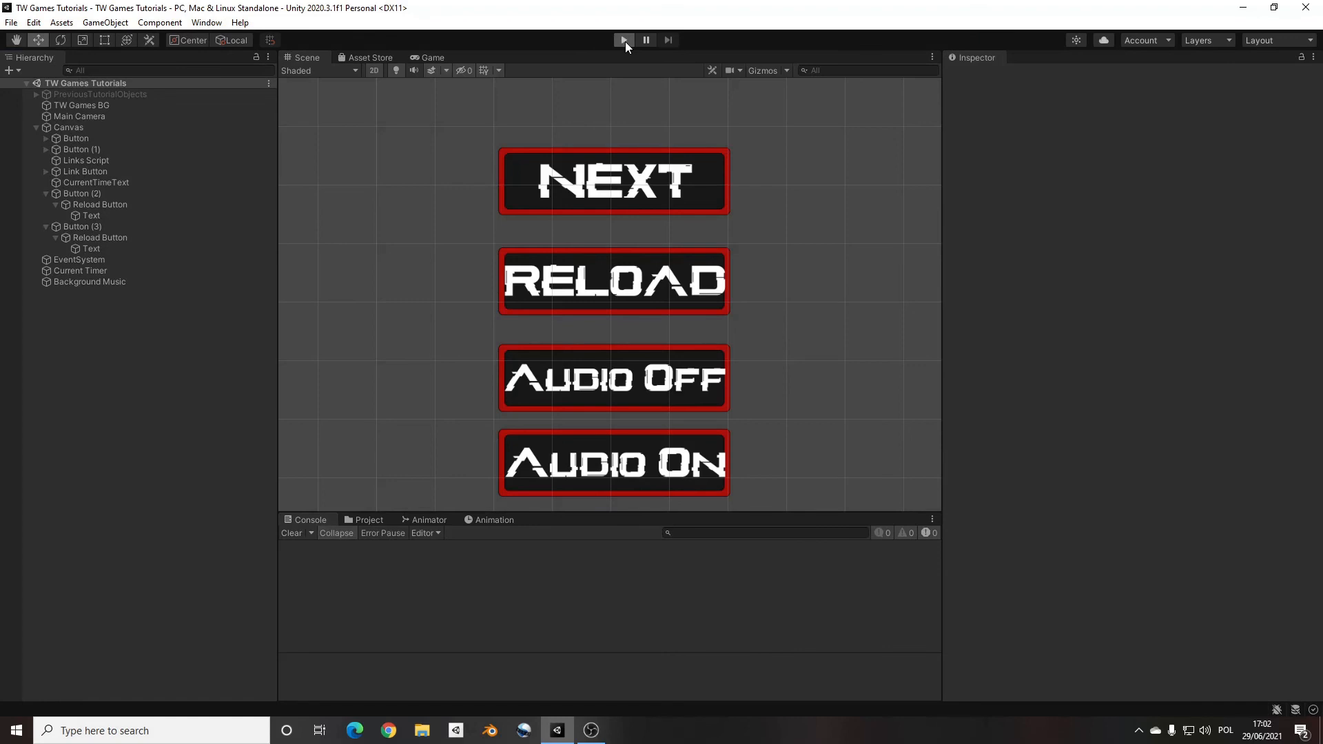
Step: Enter Play mode and click the Audio Off and Audio On buttons in the Game view
click(623, 40)
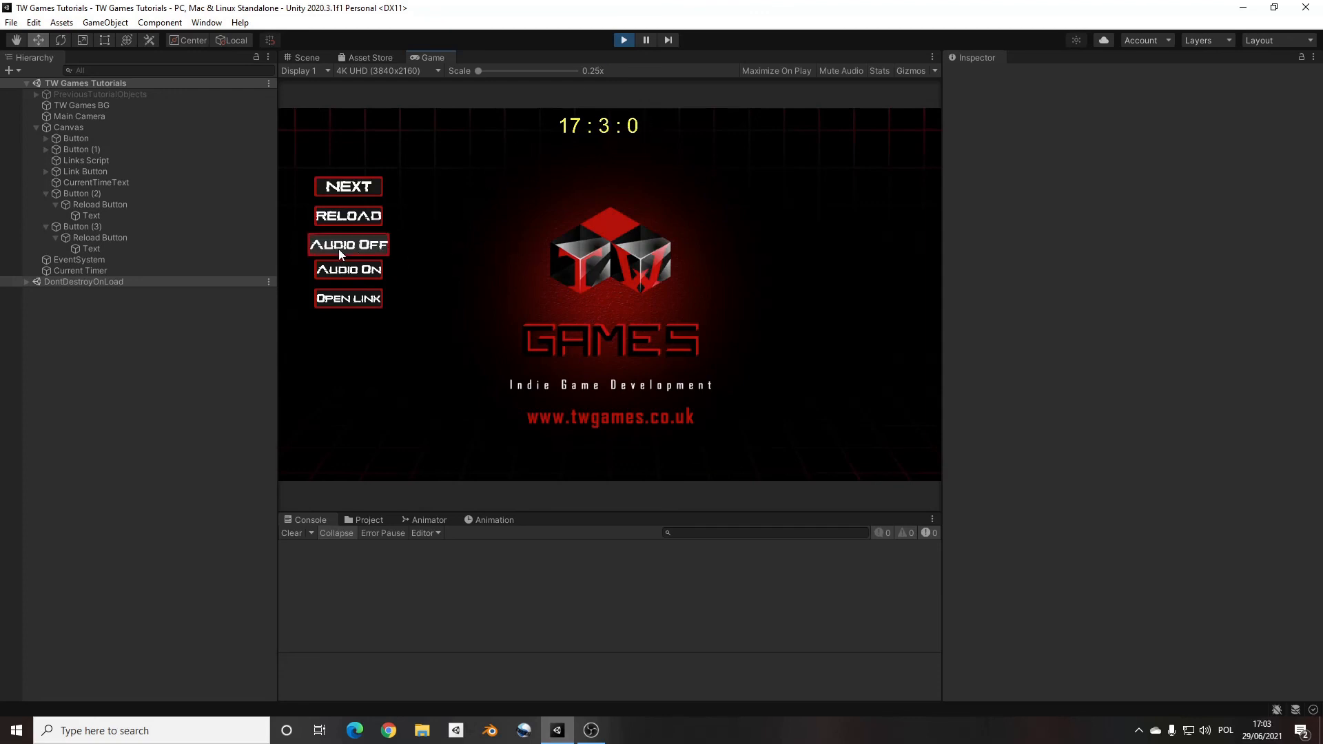
mouse_move(705, 291)
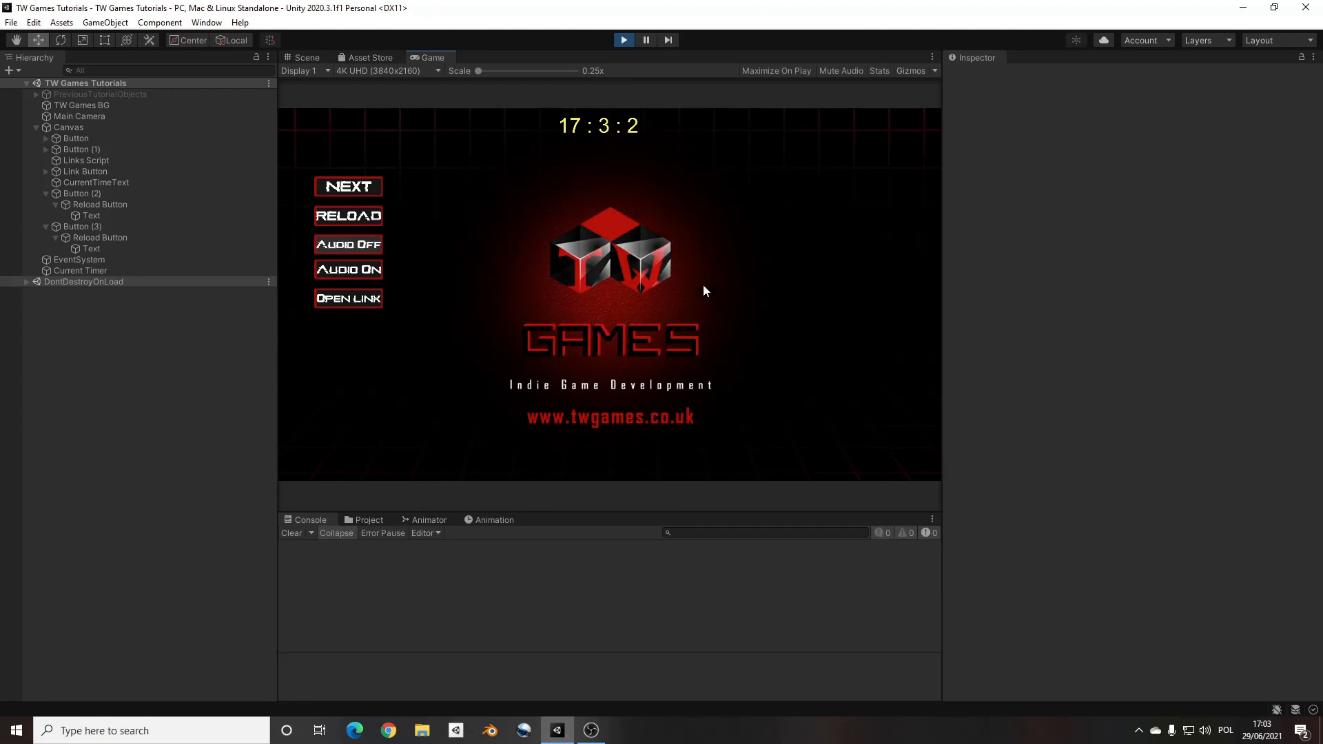
mouse_move(456, 280)
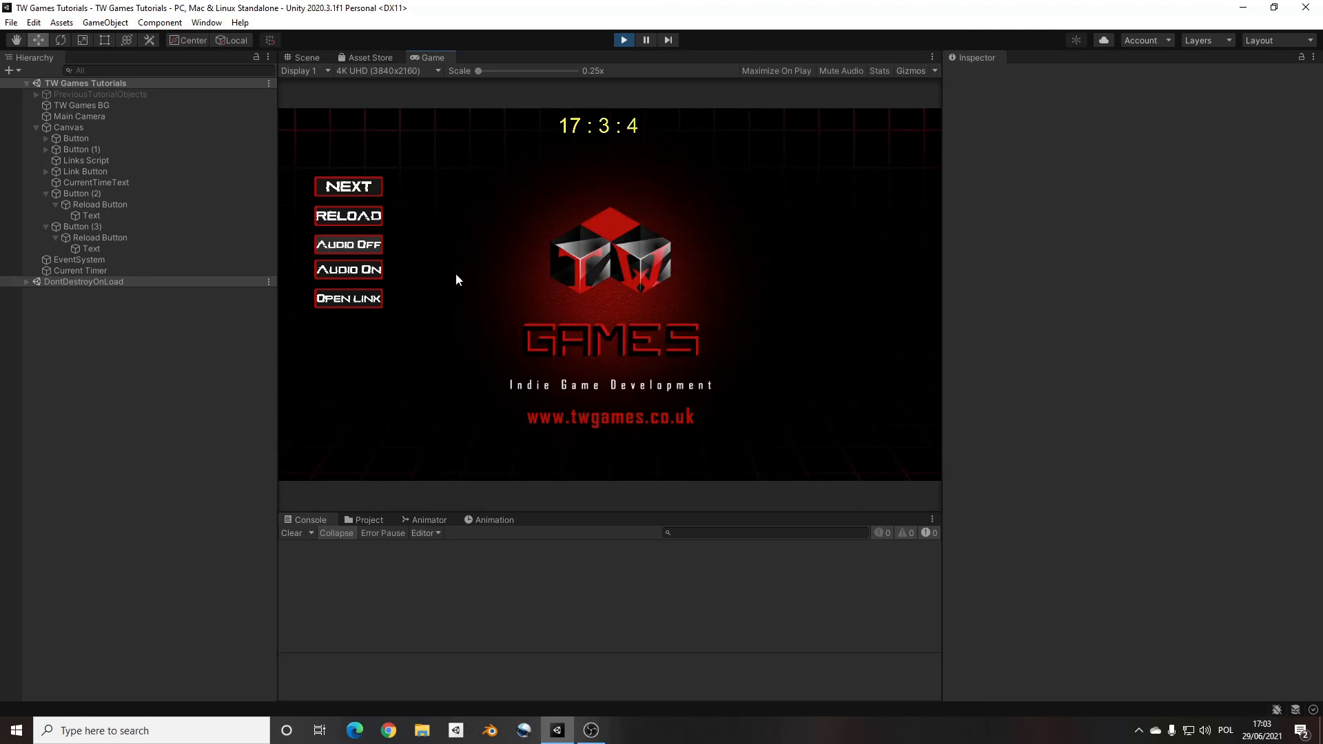
mouse_move(348, 270)
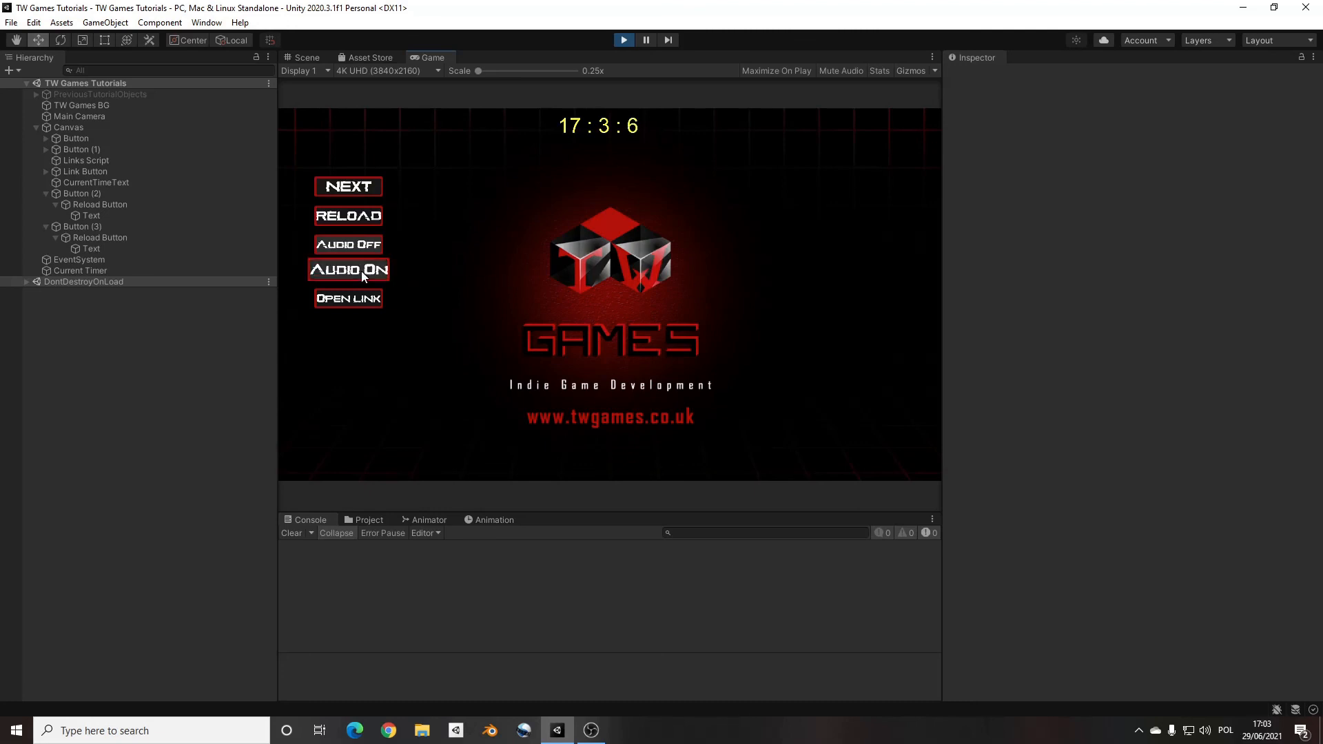
mouse_move(536, 365)
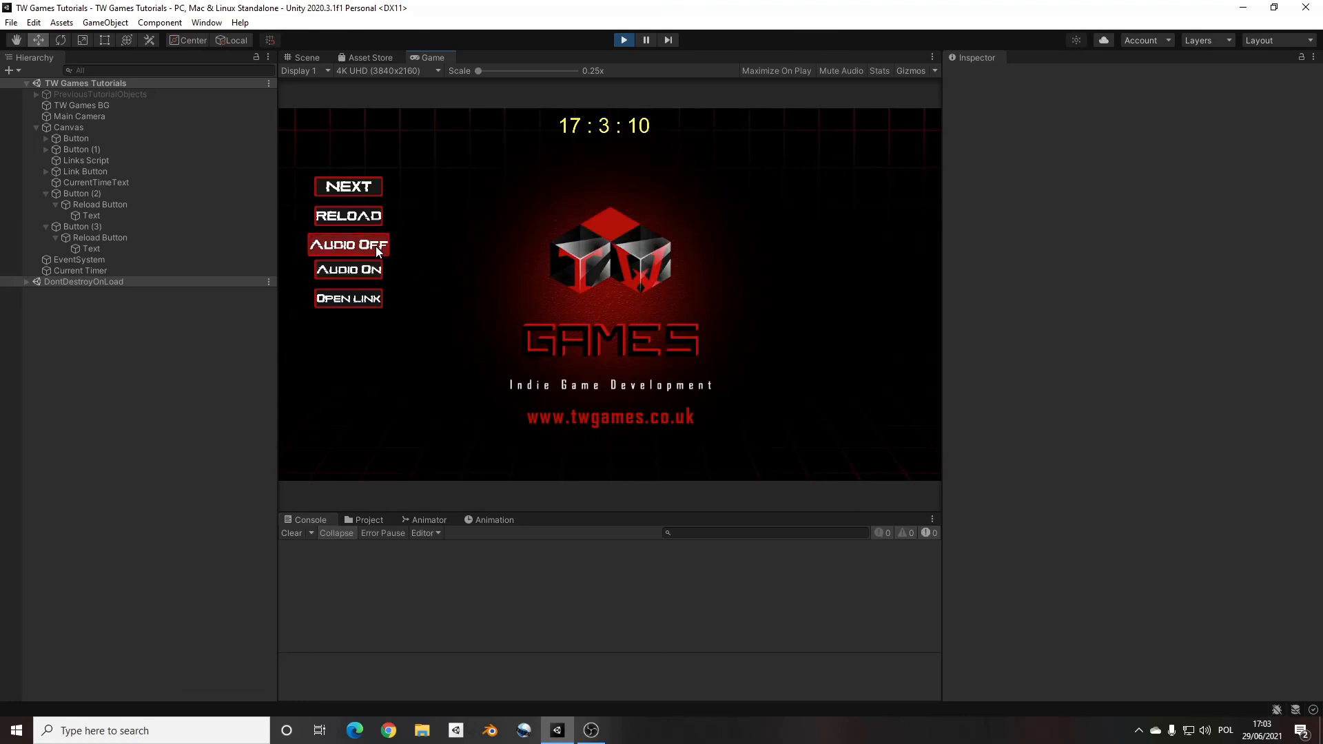
mouse_move(472, 256)
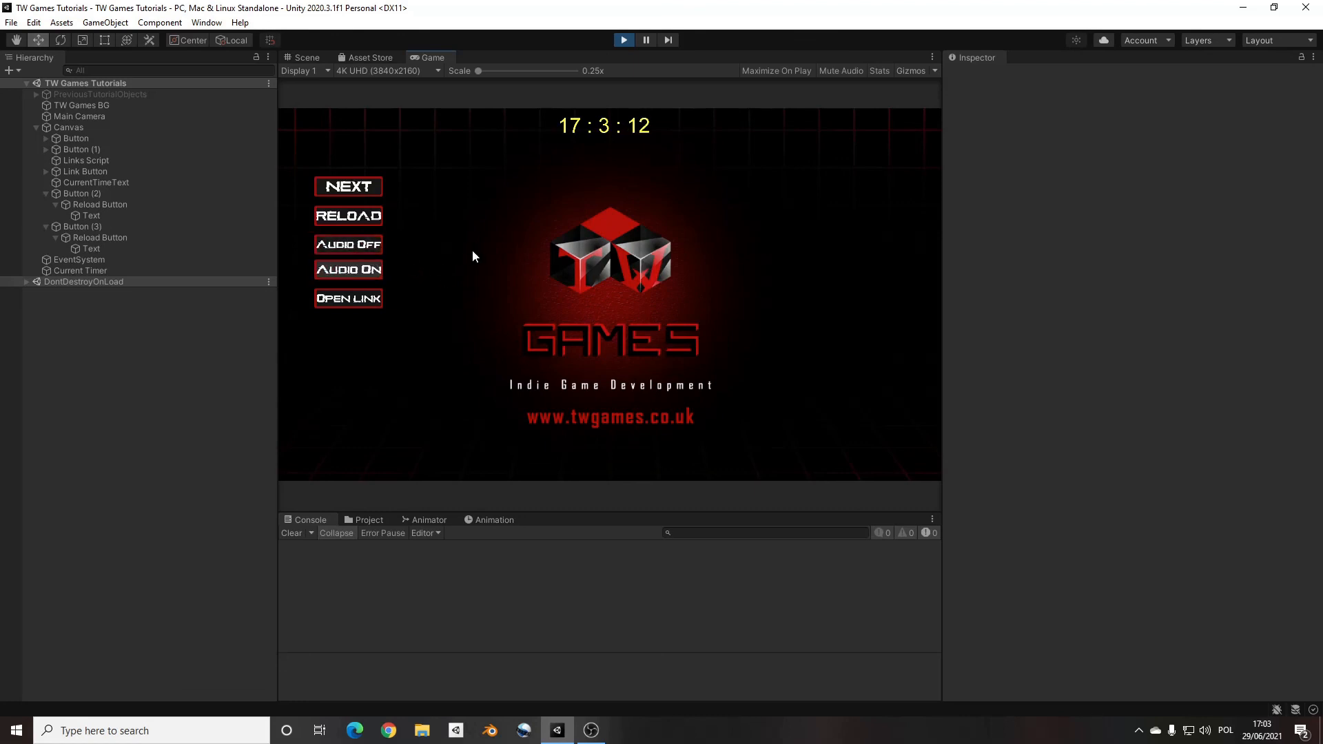
mouse_move(347, 244)
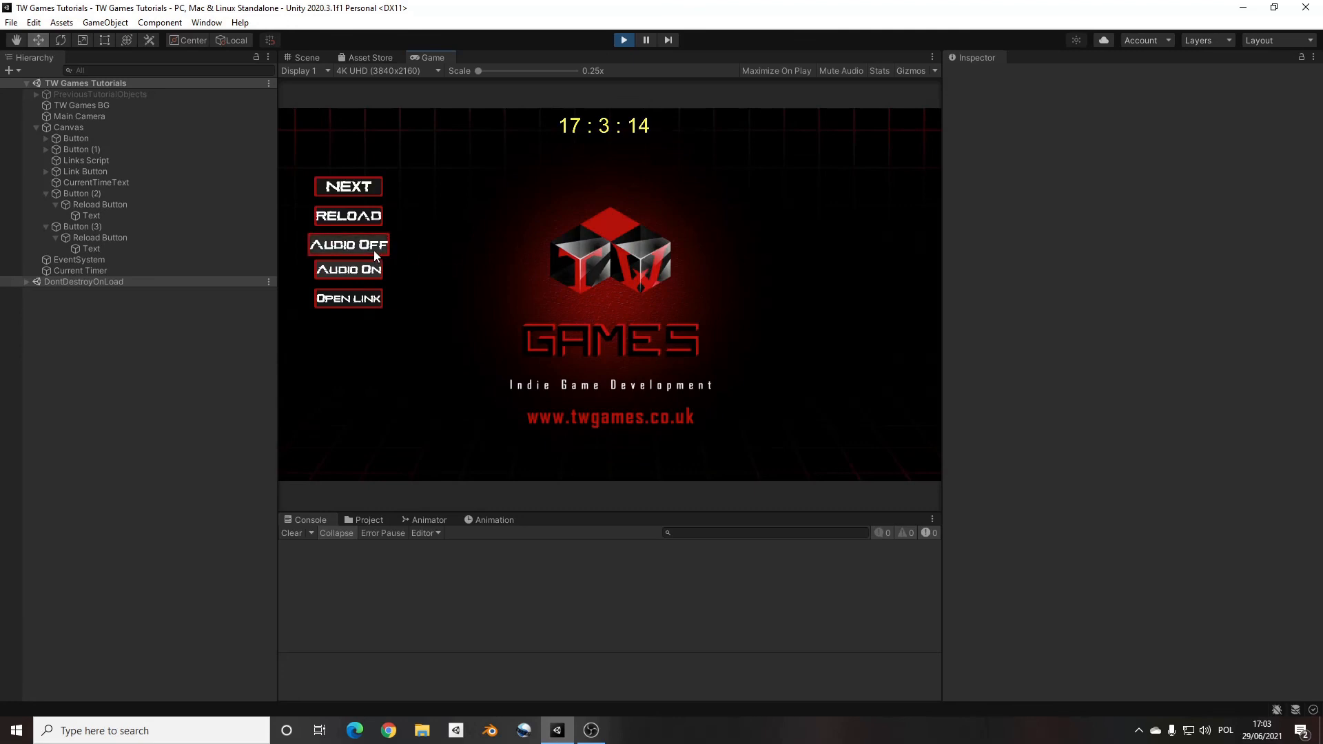